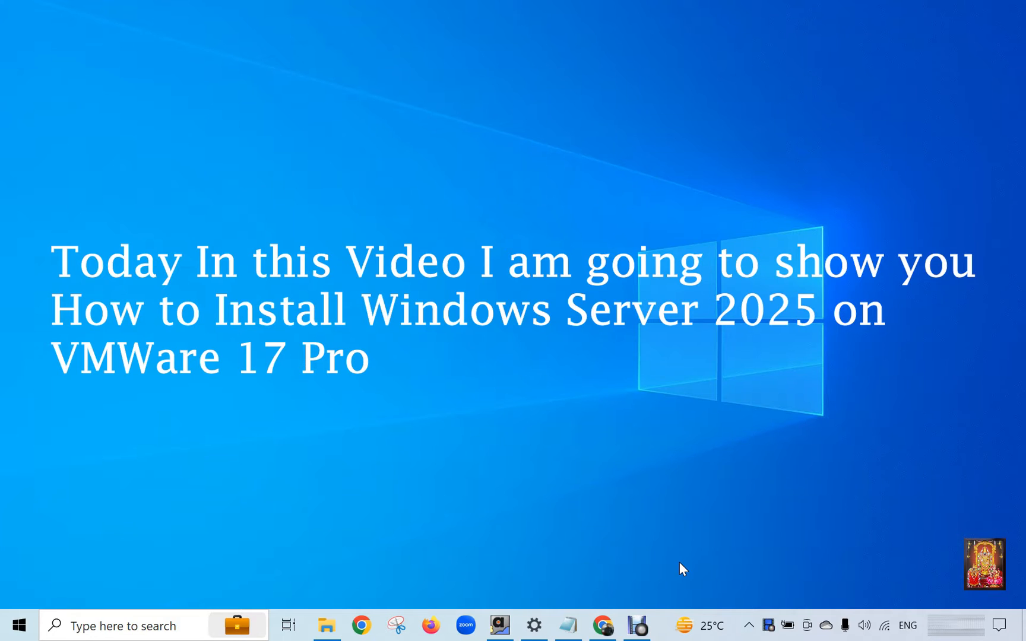
Step: Show the Downloads folder holding the Windows Server 2025 disc image in File Explorer
click(327, 625)
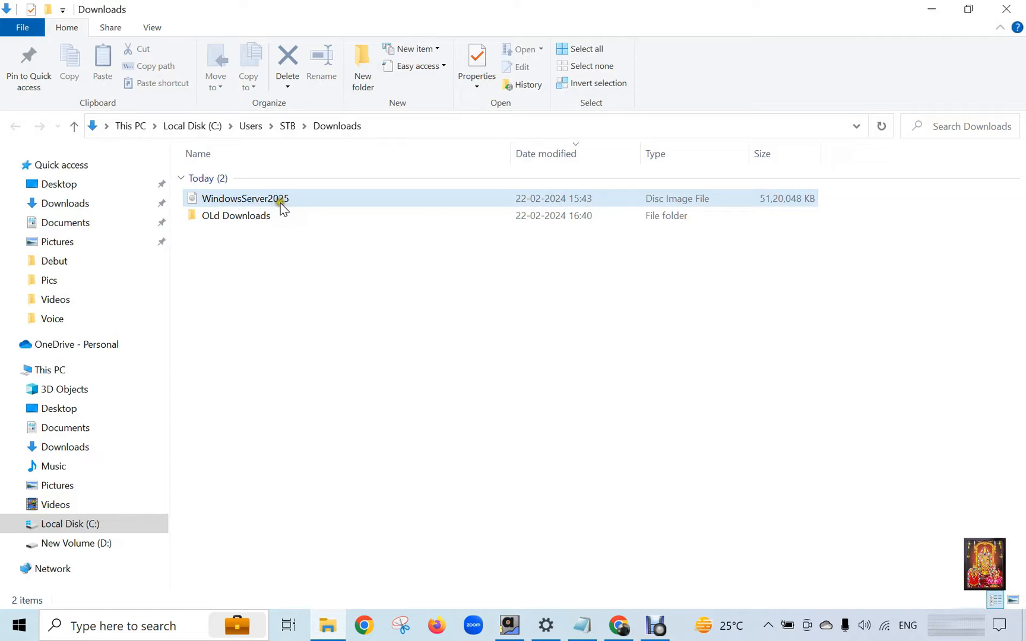
Step: Search 'vmware' from the Start search and launch VMware Workstation Pro
click(236, 216)
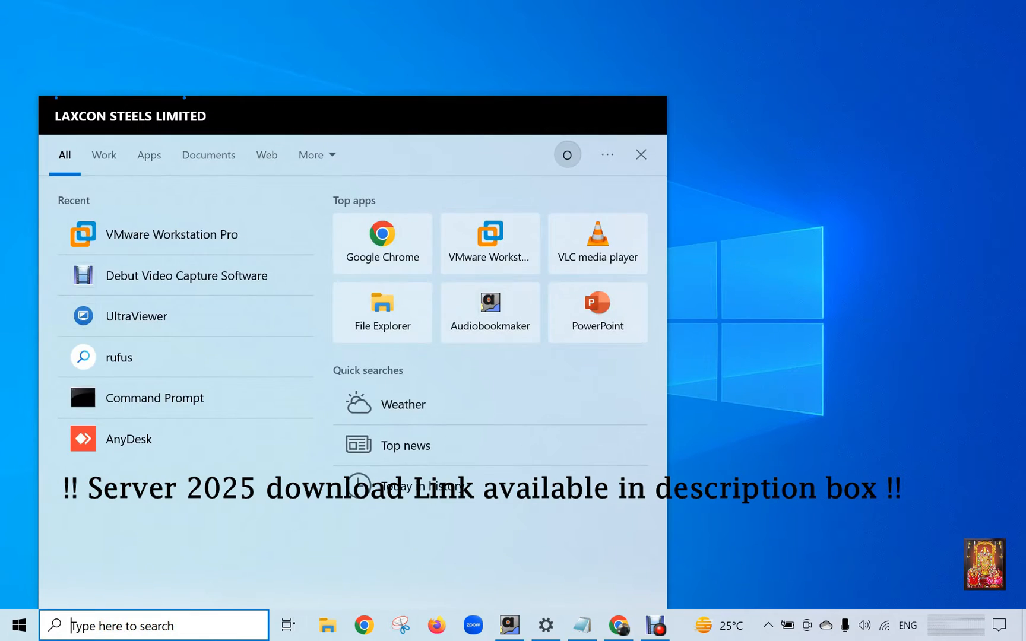
text(vmware)
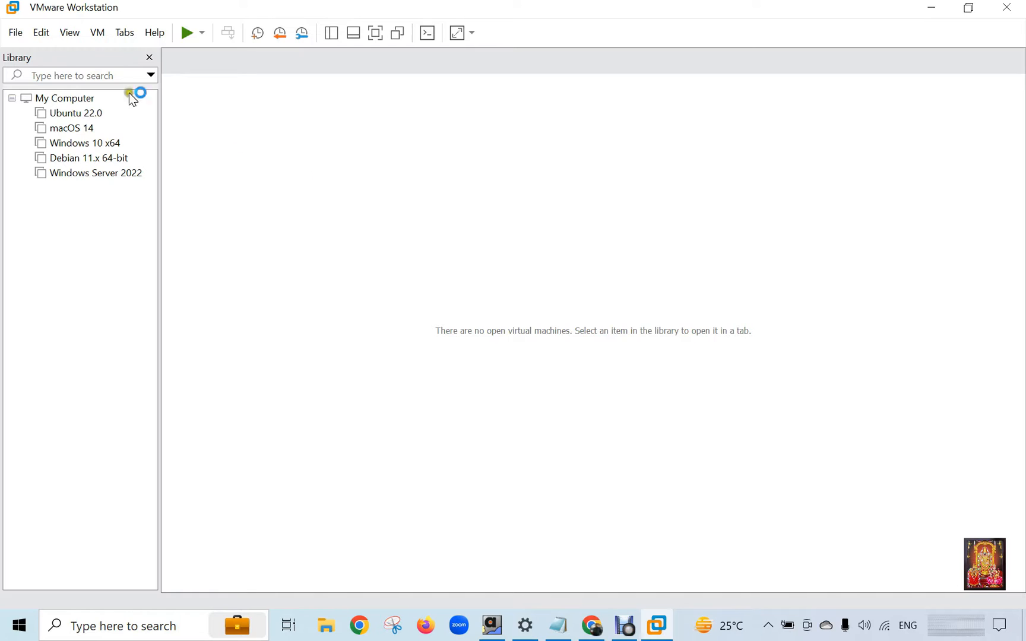
Step: Start a Typical new VM, install OS later, guest version Windows Server 2022
click(14, 32)
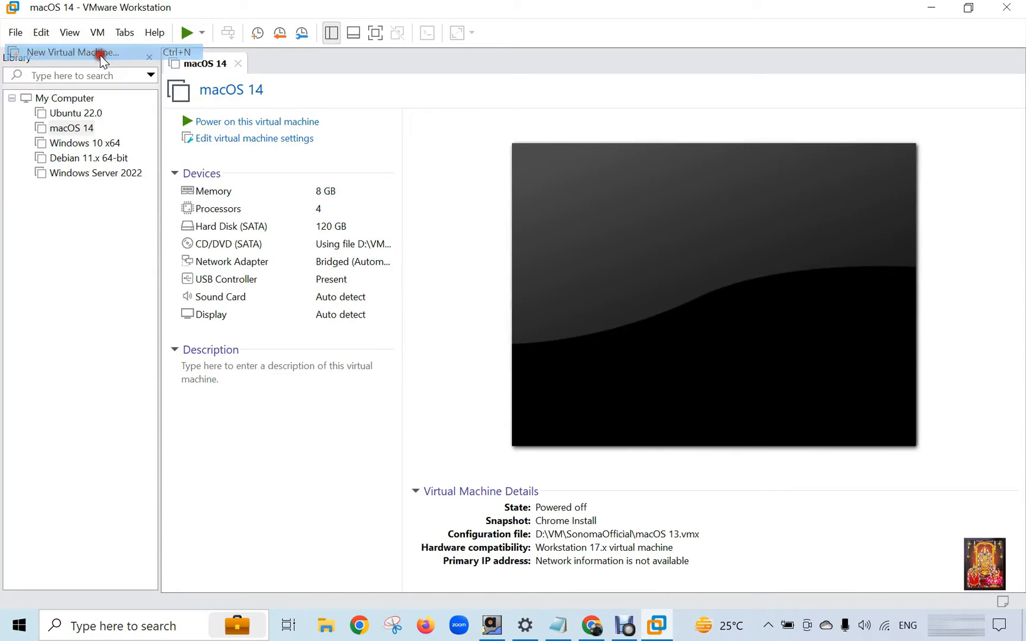
click(76, 52)
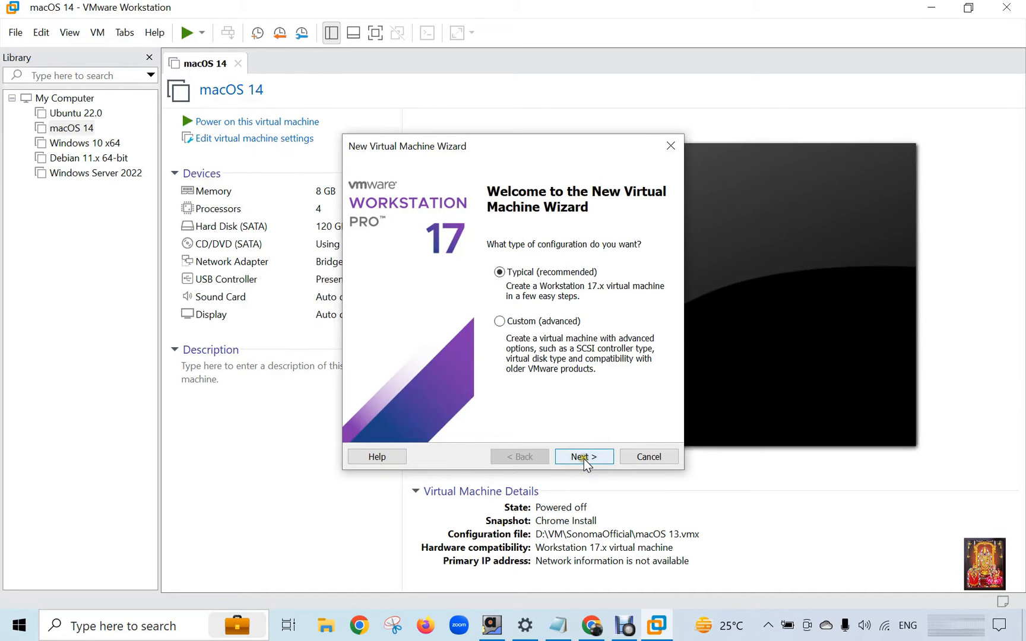
click(582, 456)
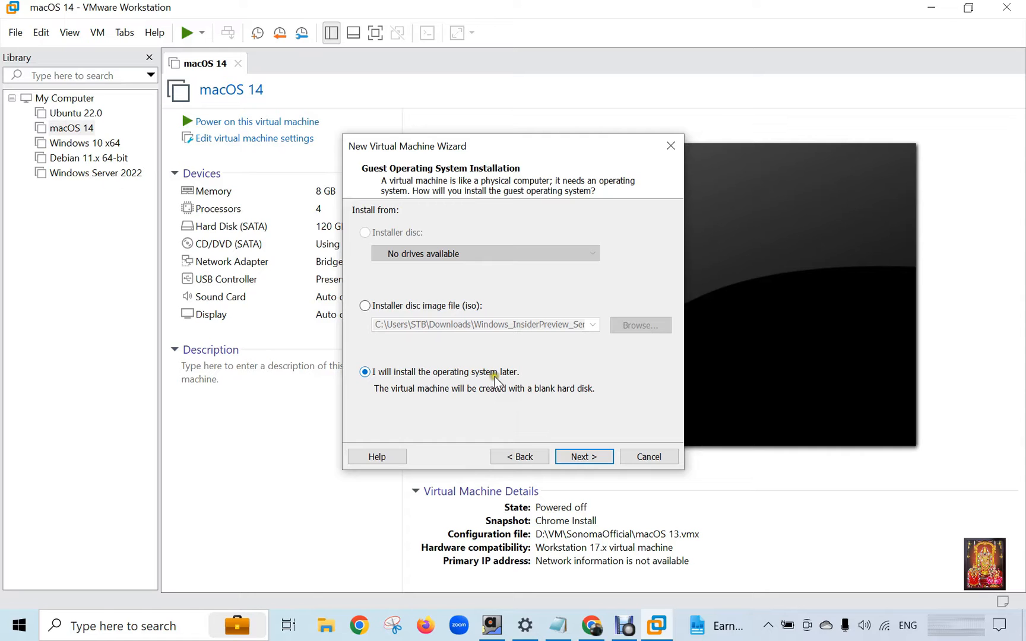
click(582, 456)
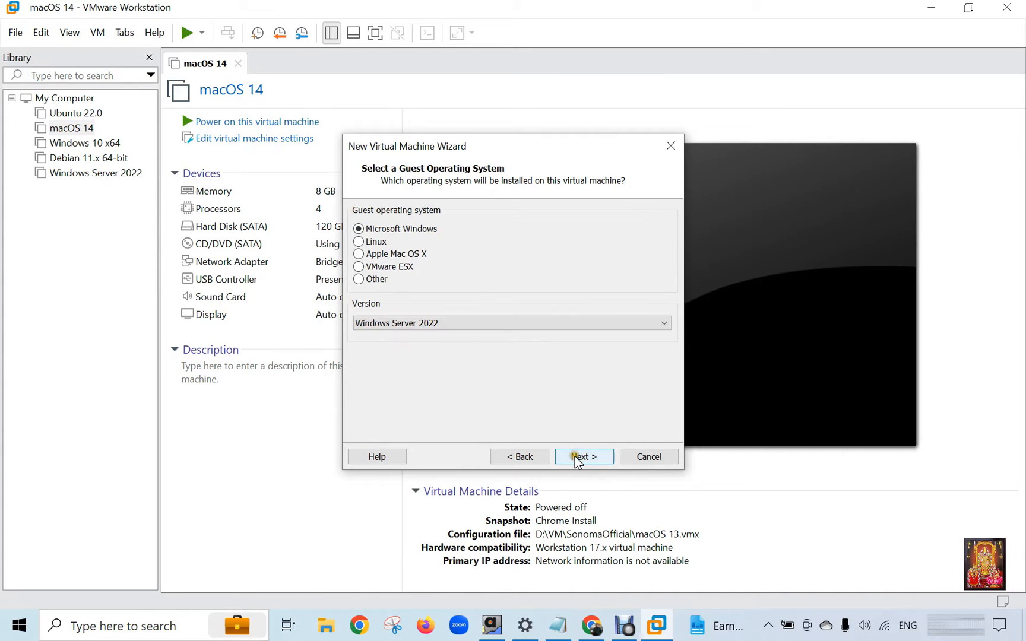
click(511, 323)
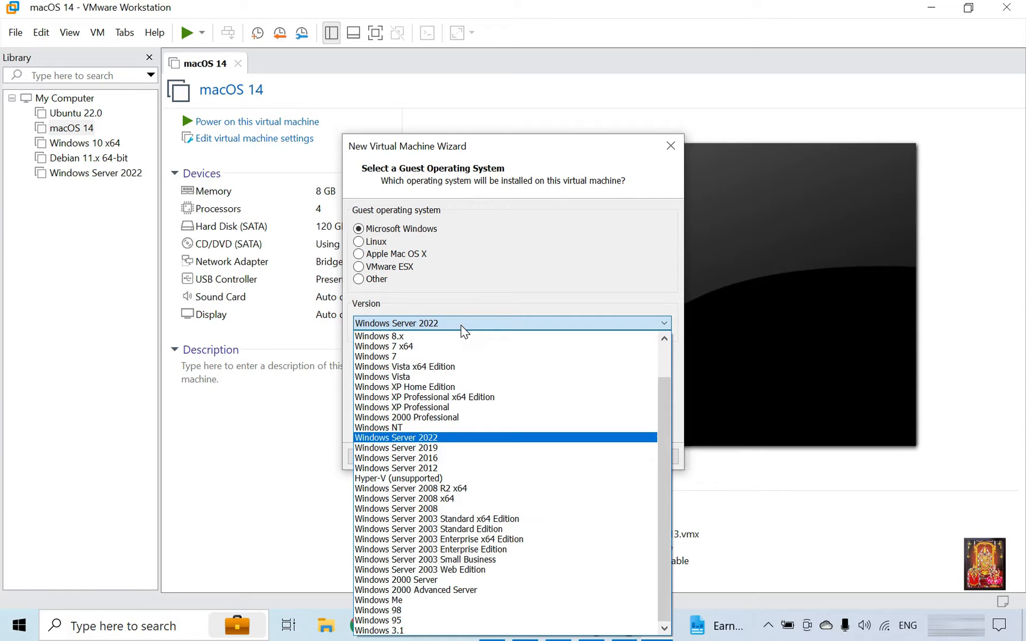
mouse_move(389, 441)
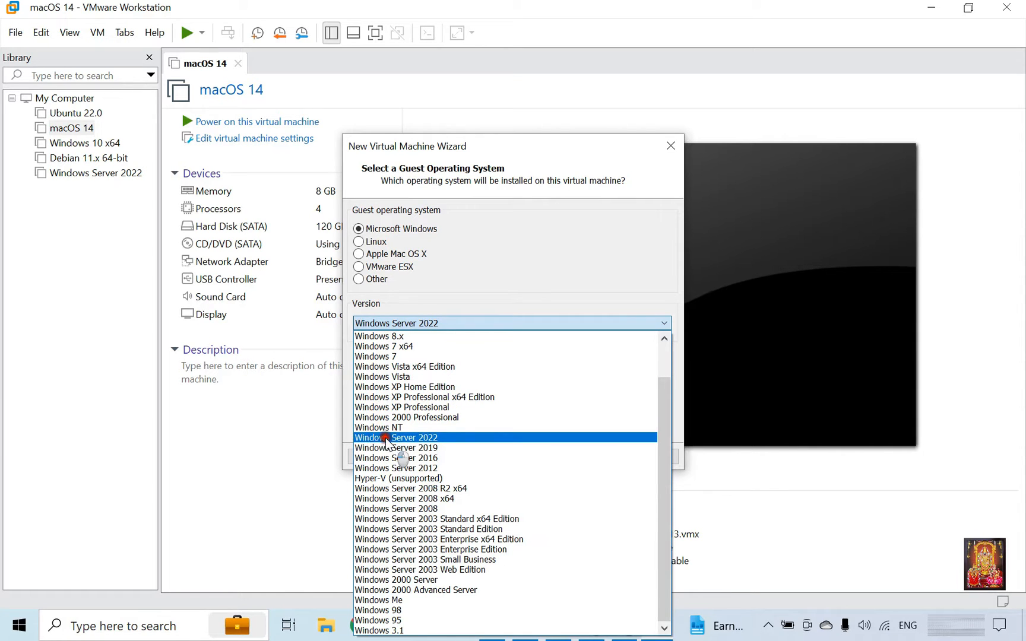
click(396, 437)
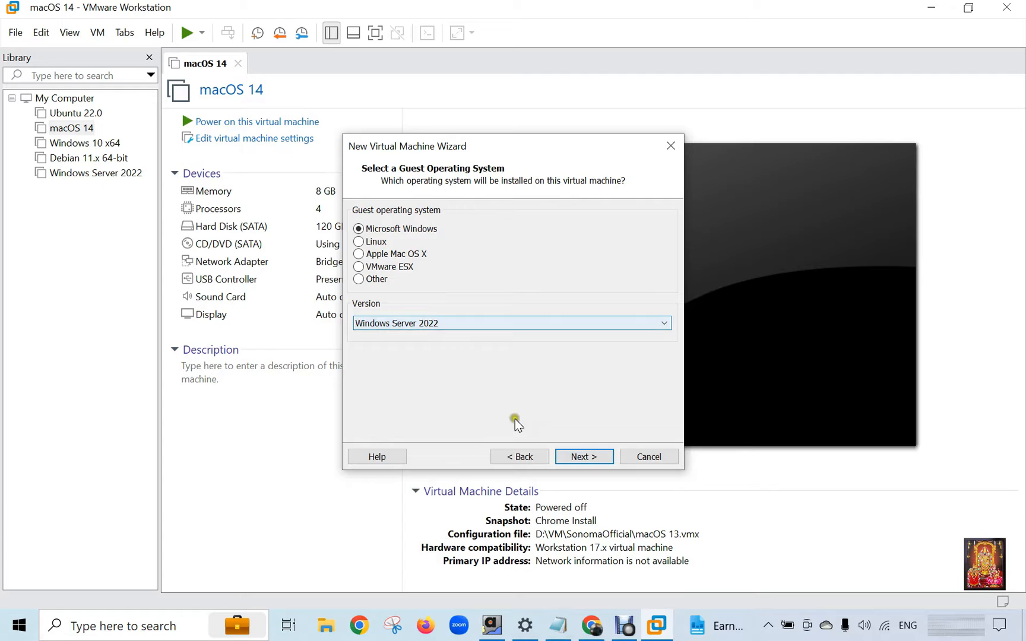
Step: Store the VM in a new folder D:\VM\Server2025
click(583, 456)
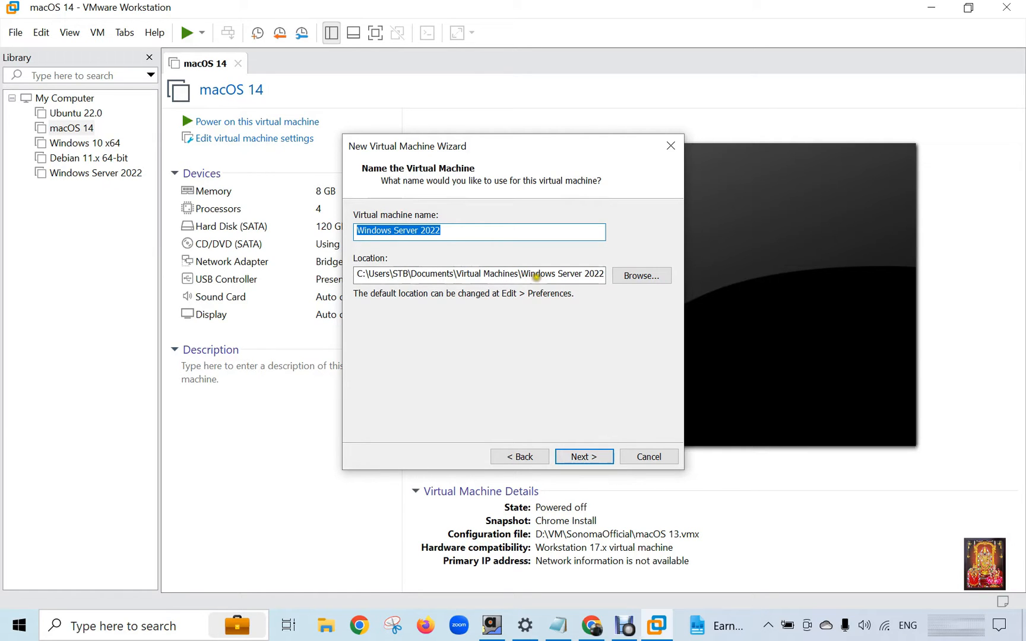
mouse_move(641, 275)
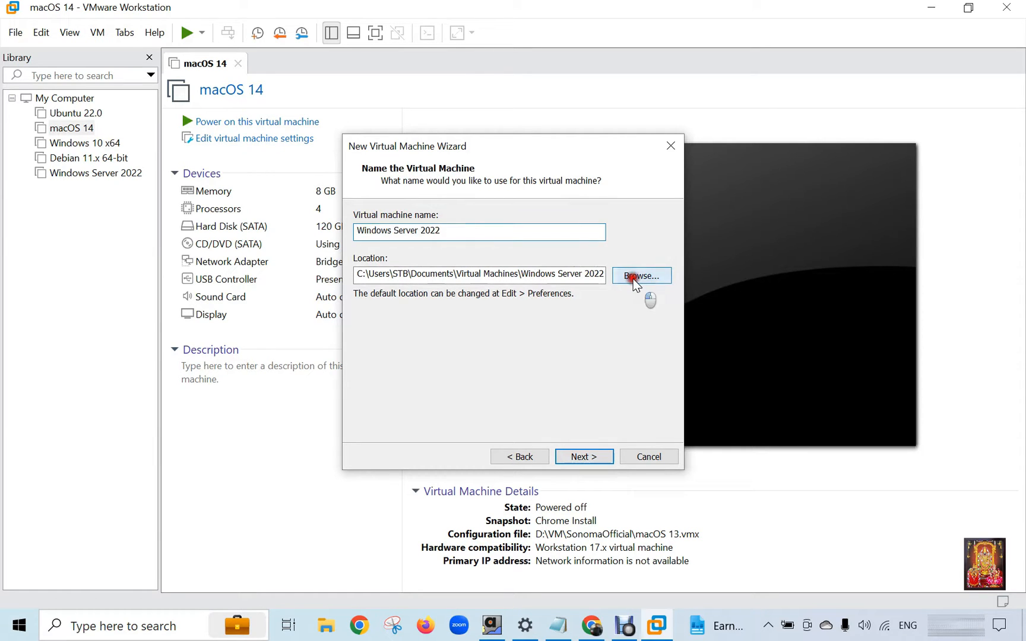
click(641, 275)
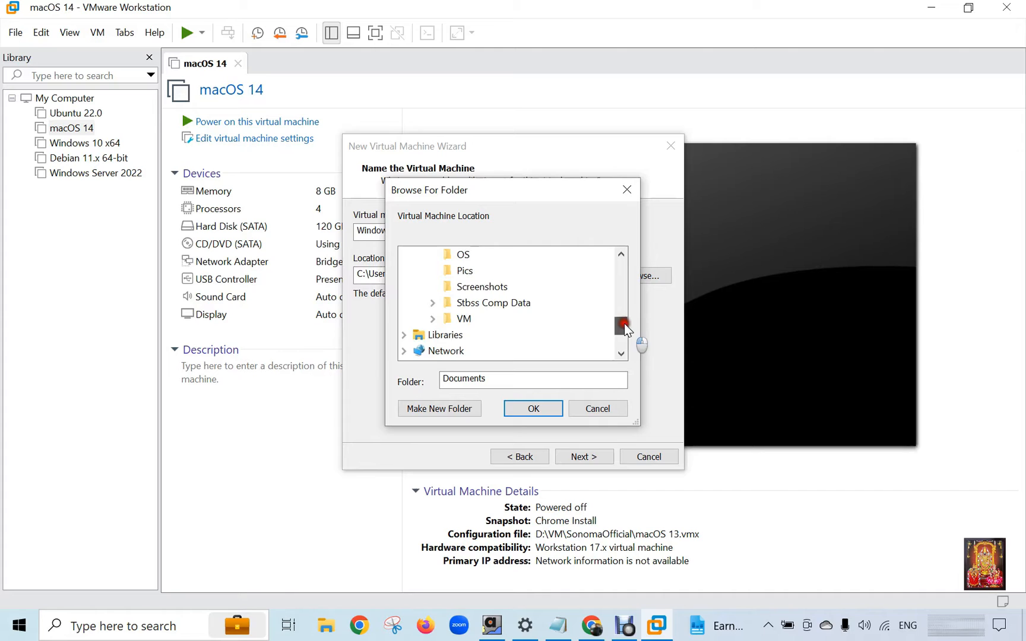
click(463, 318)
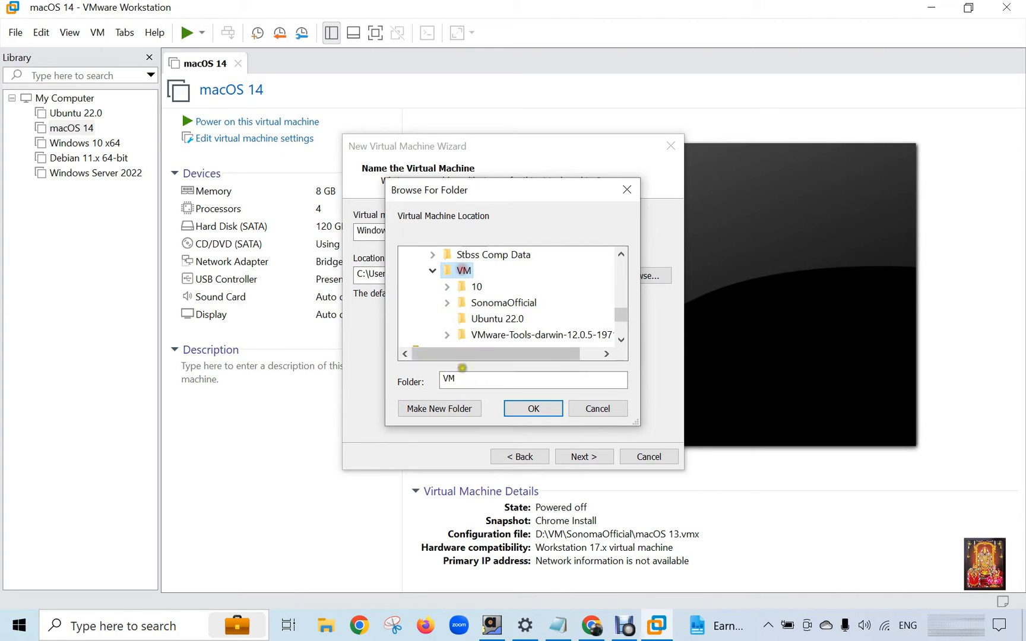
click(439, 408)
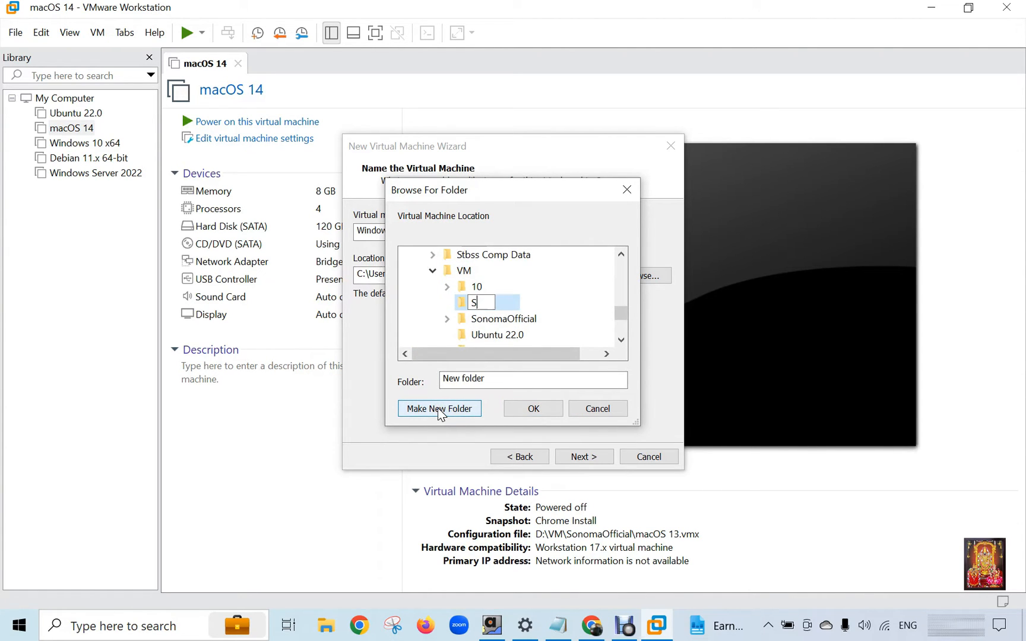
text(erver2025)
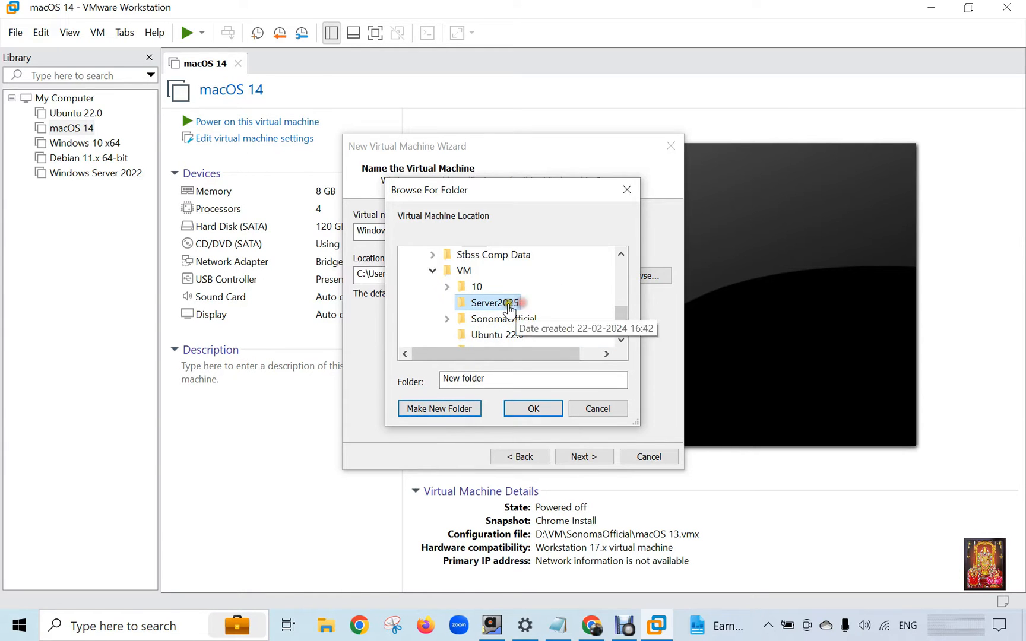
click(532, 408)
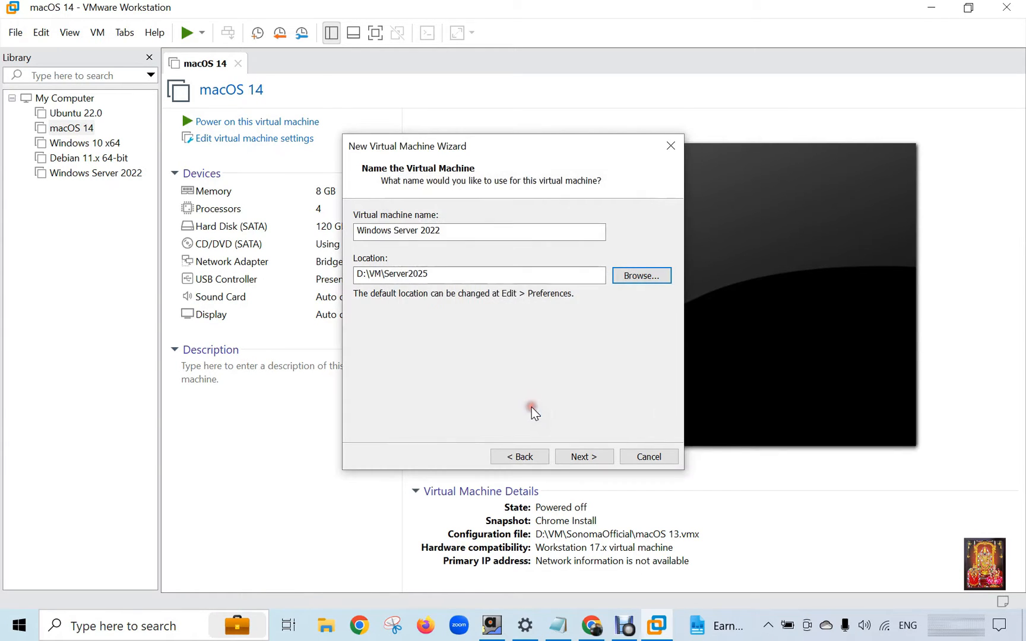
Step: Keep the 60 GB split-file disk and reach the Ready to Create summary
click(582, 456)
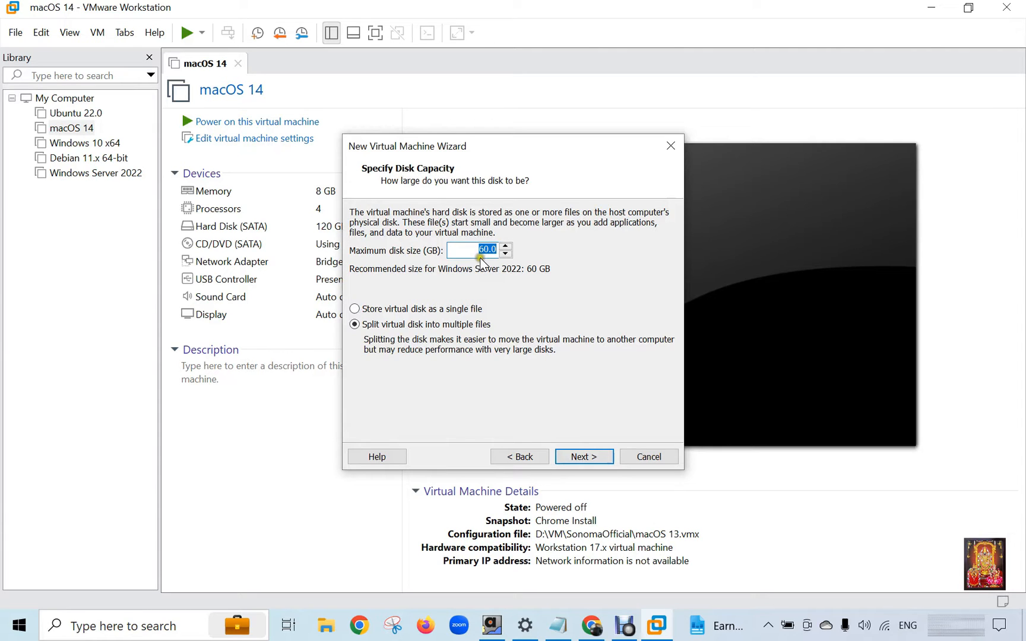
mouse_move(497, 278)
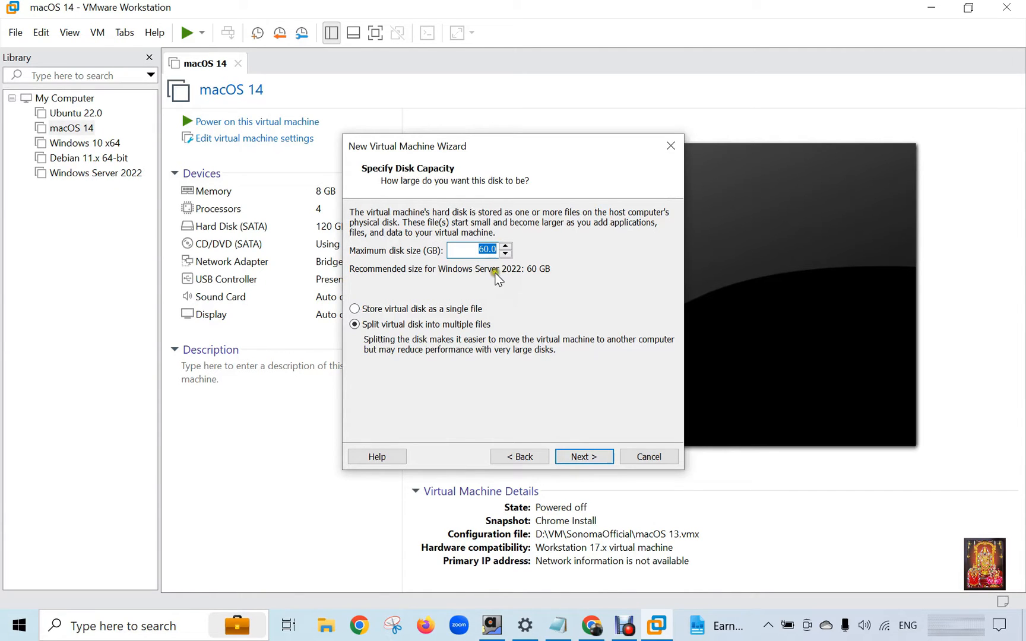
click(582, 456)
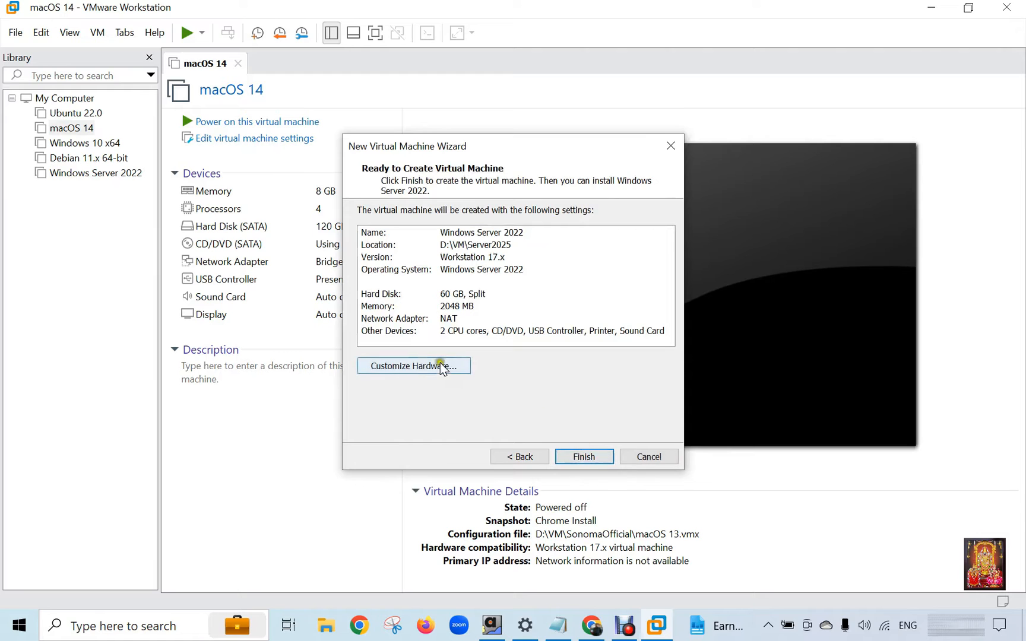
Step: Set memory to 4096 MB in Customize Hardware and select New CD/DVD (SATA)
click(414, 366)
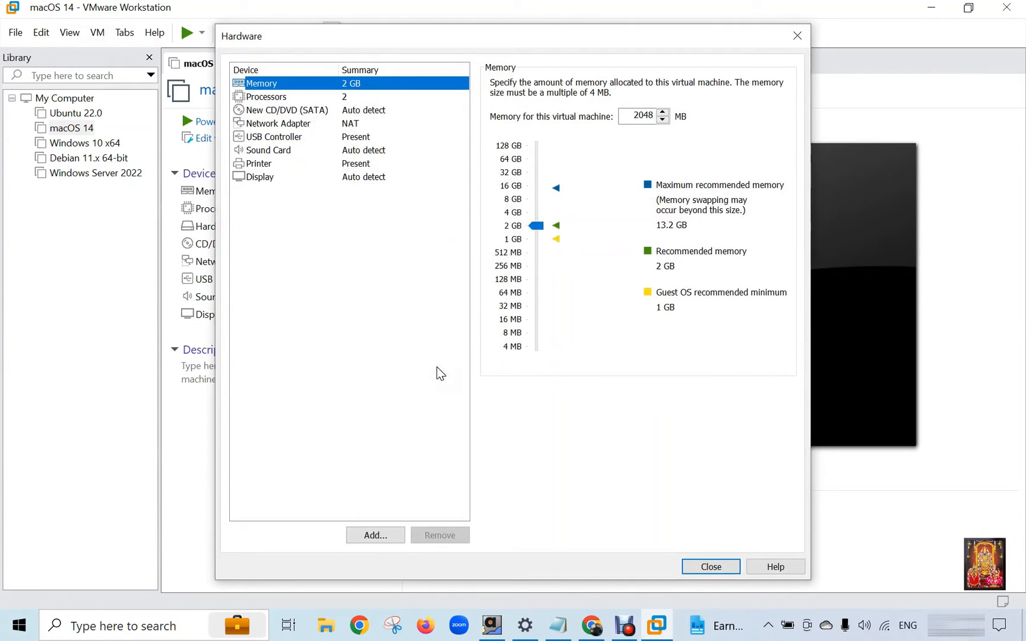
mouse_move(524, 217)
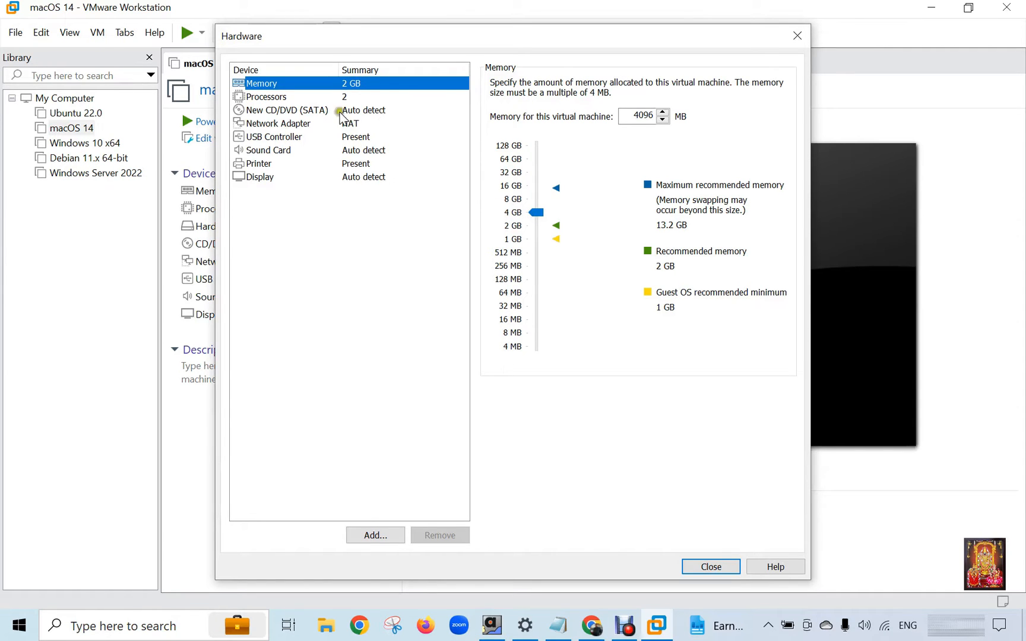
mouse_move(271, 118)
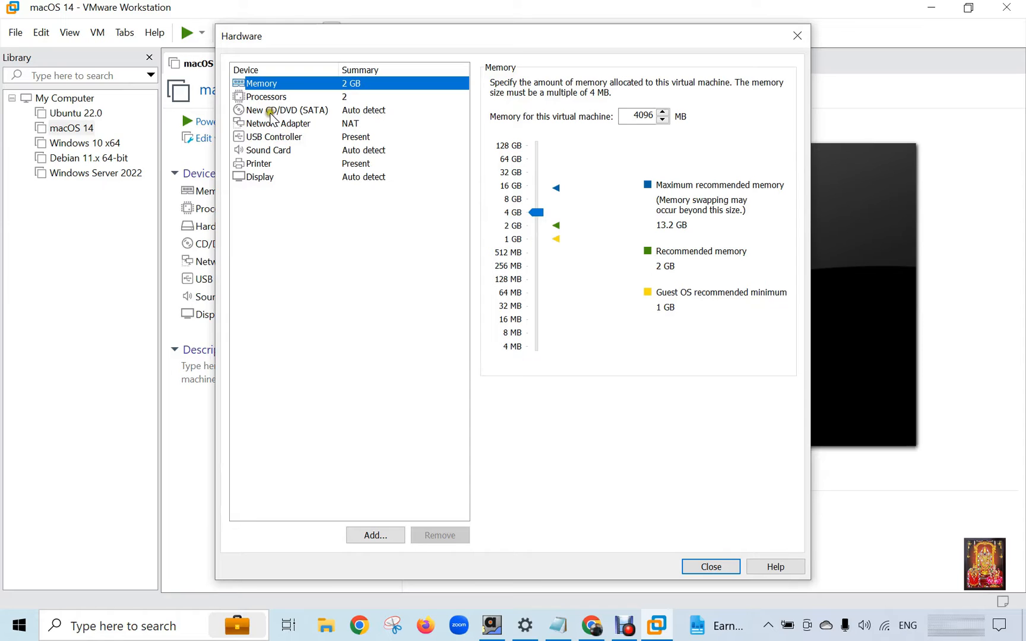
click(286, 110)
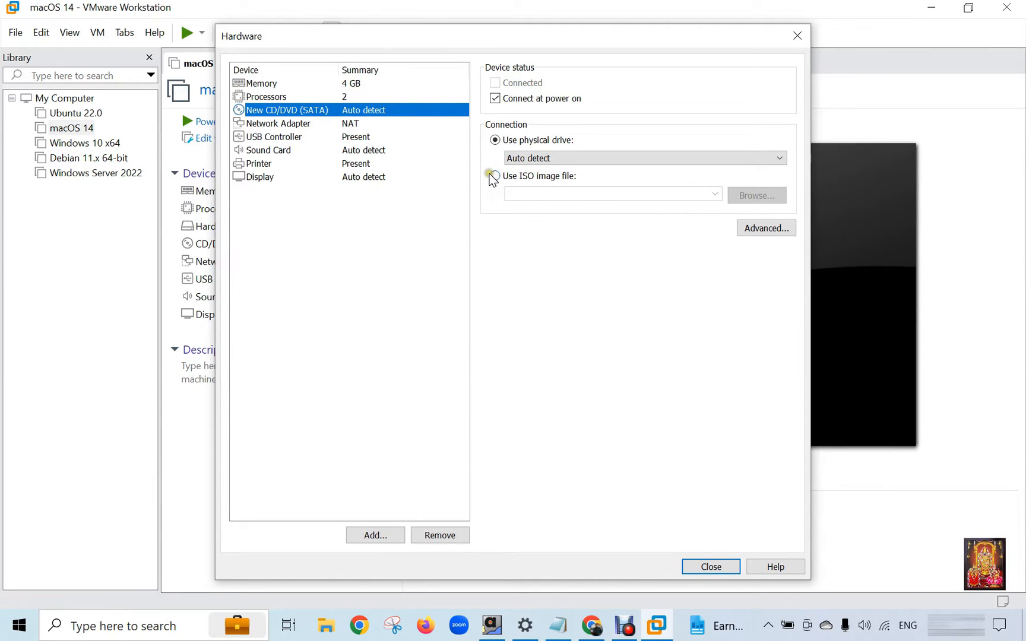
Step: Point the CD/DVD drive to Downloads\WindowsServer2025.iso and close hardware settings
click(495, 175)
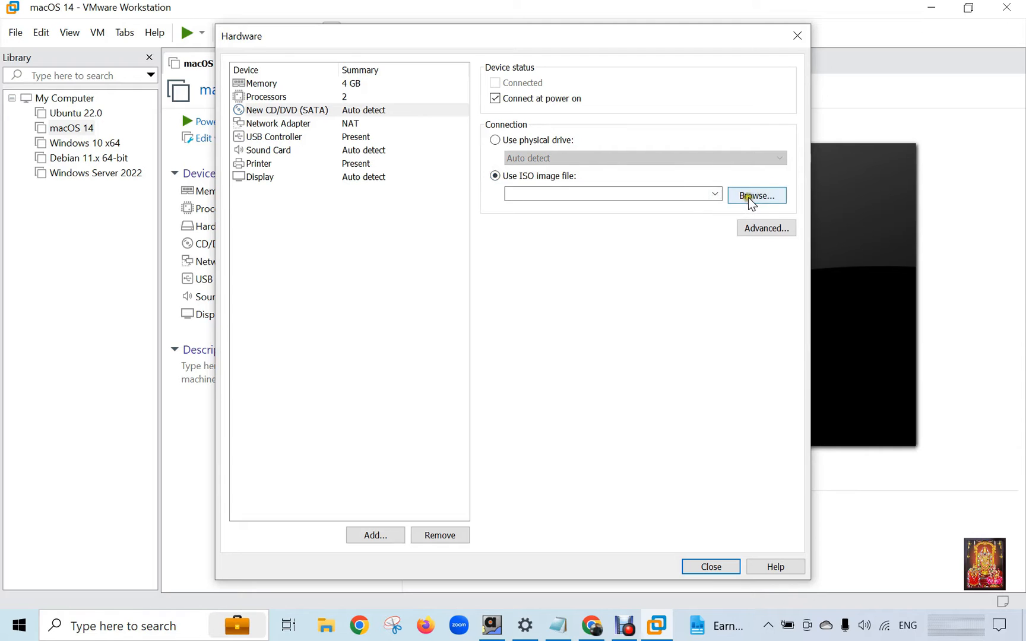
click(756, 196)
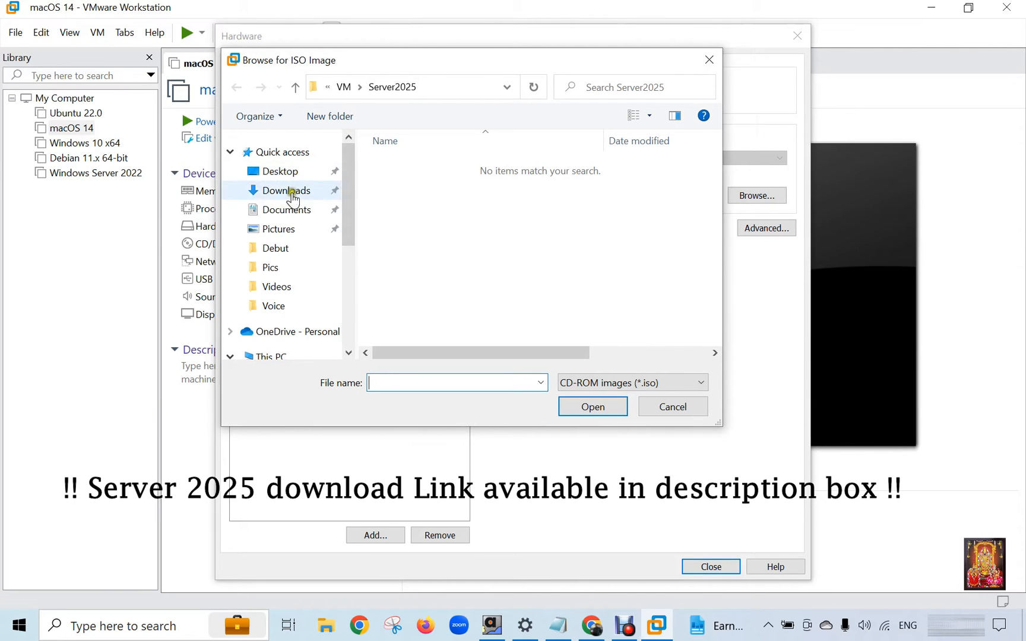
click(281, 190)
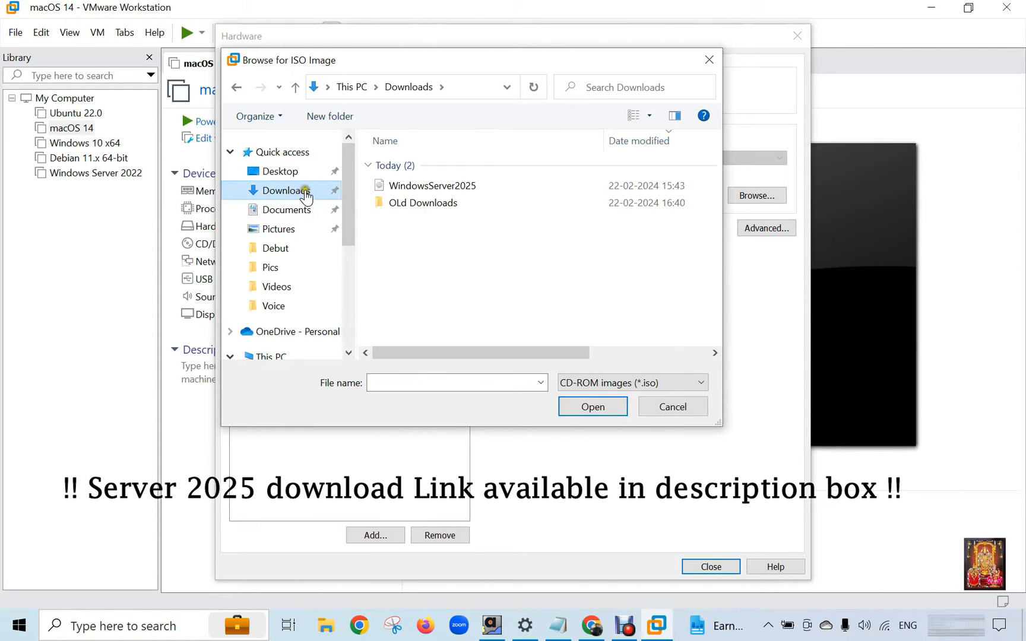
click(430, 186)
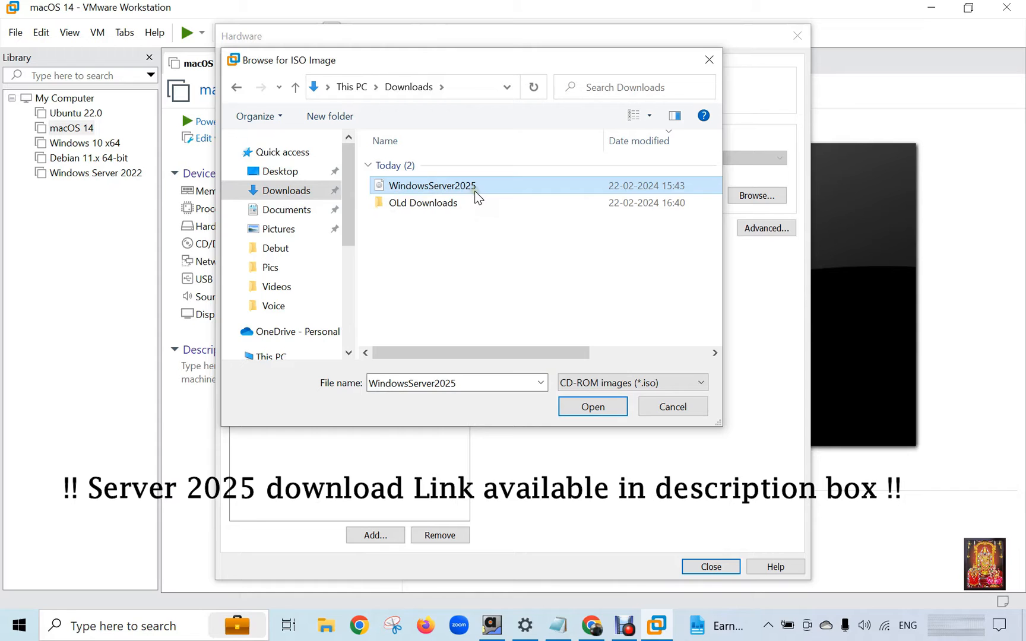
mouse_move(476, 193)
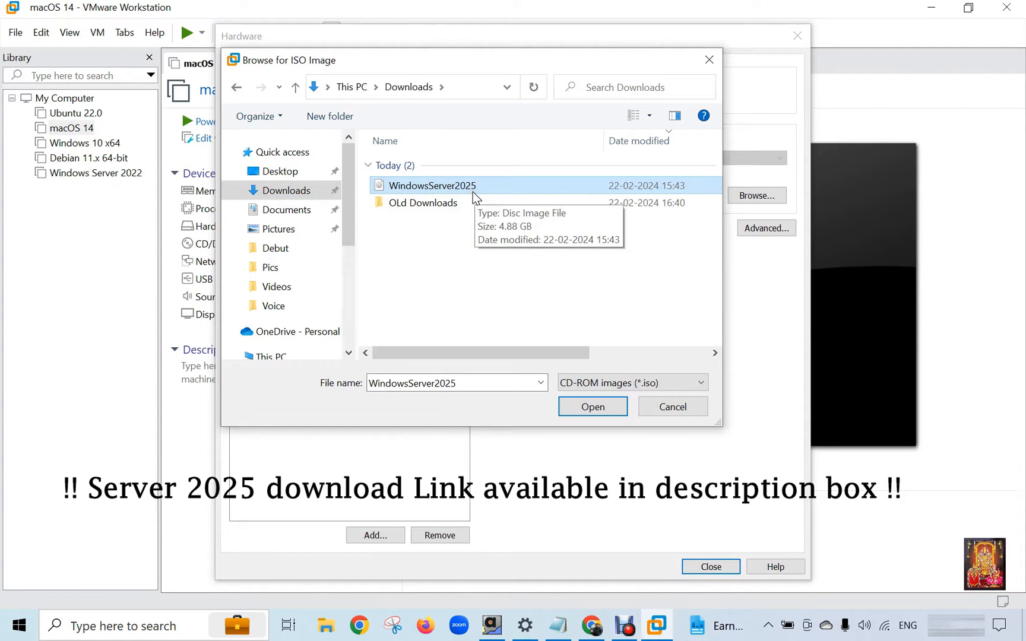
click(591, 406)
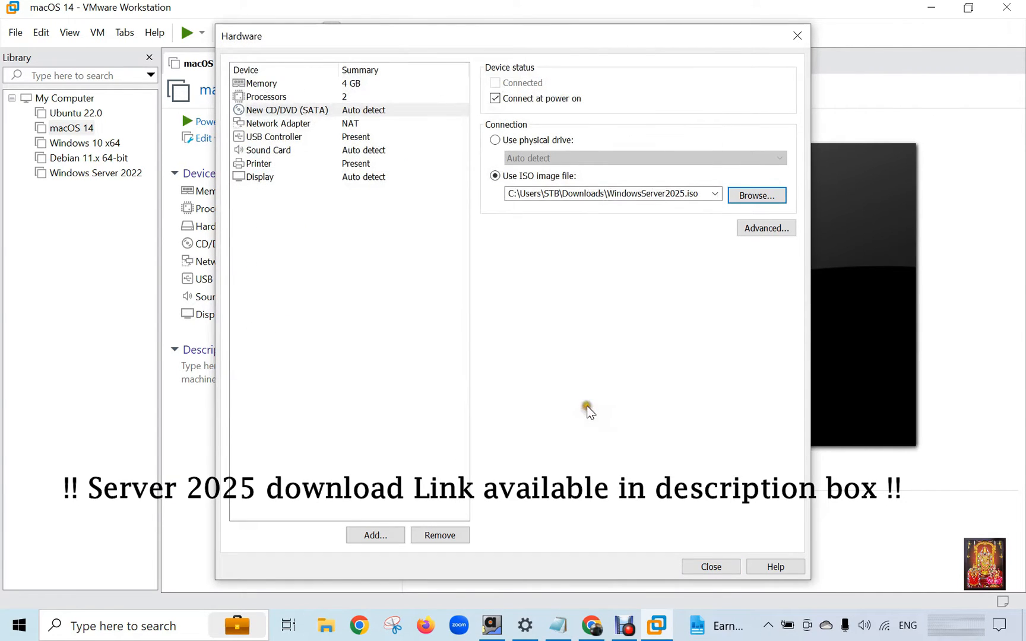
mouse_move(694, 565)
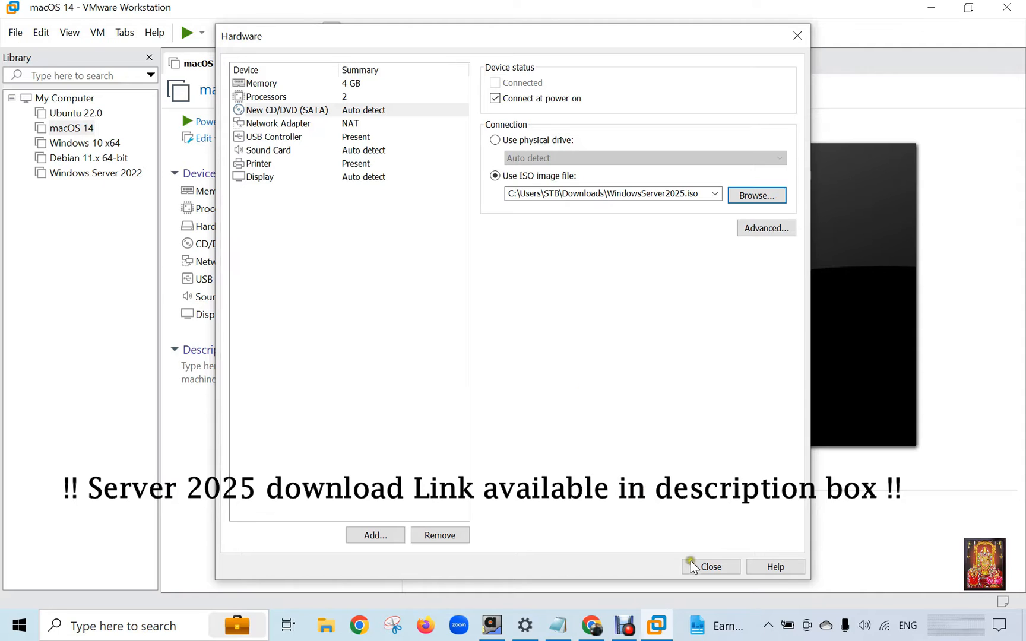
click(710, 566)
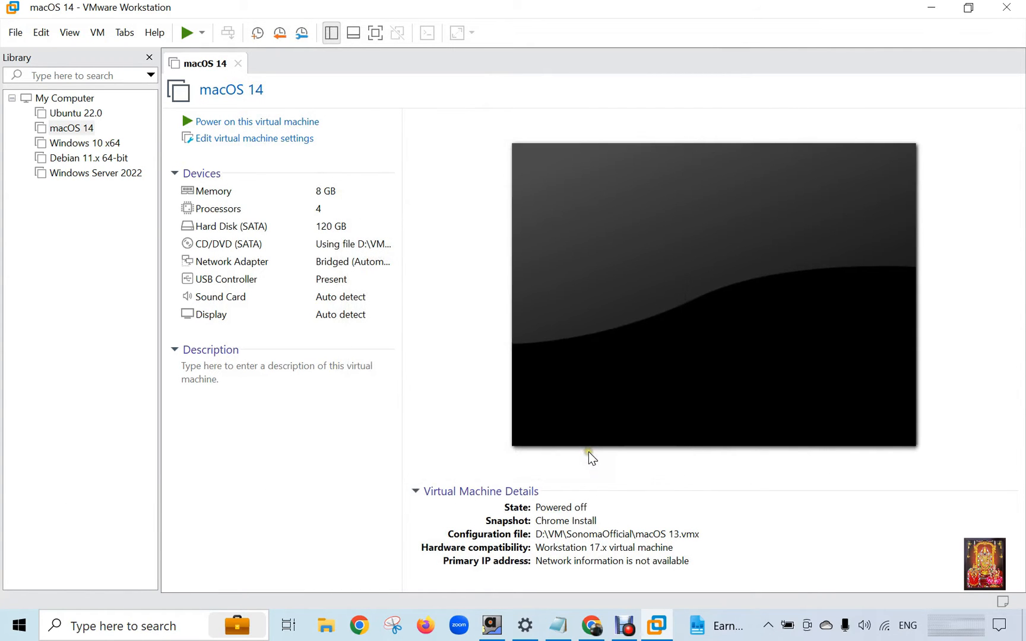
Step: Select Windows Server 2022 in the Library and power it on
click(97, 173)
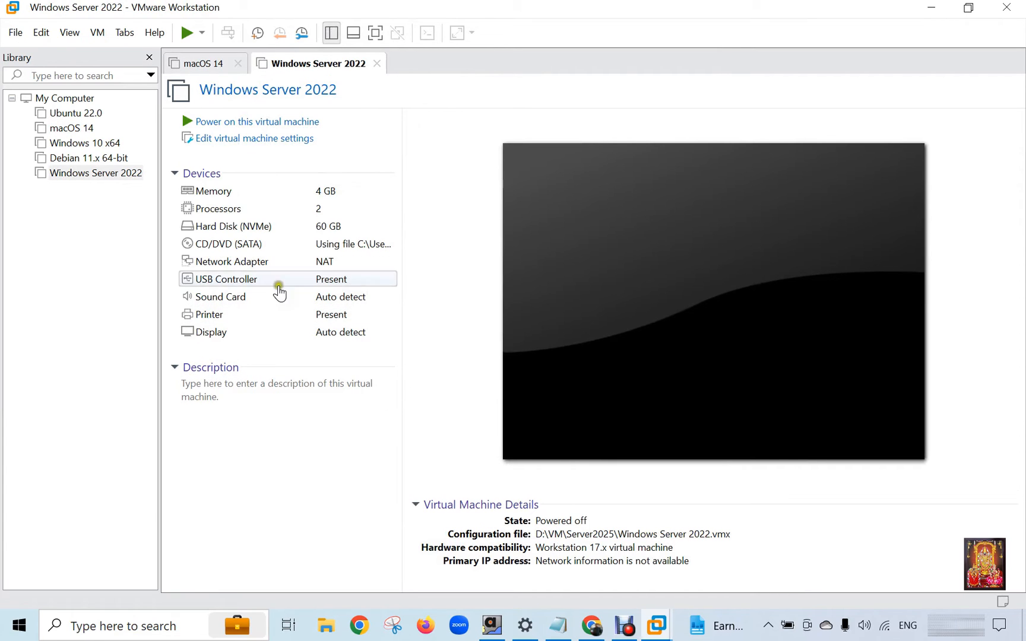
mouse_move(284, 121)
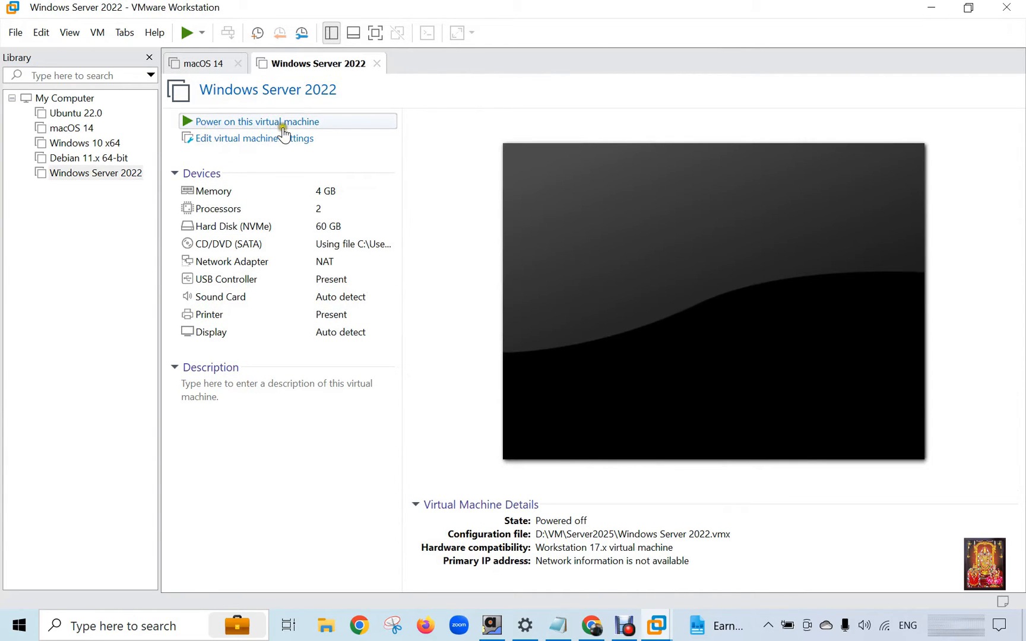
click(255, 122)
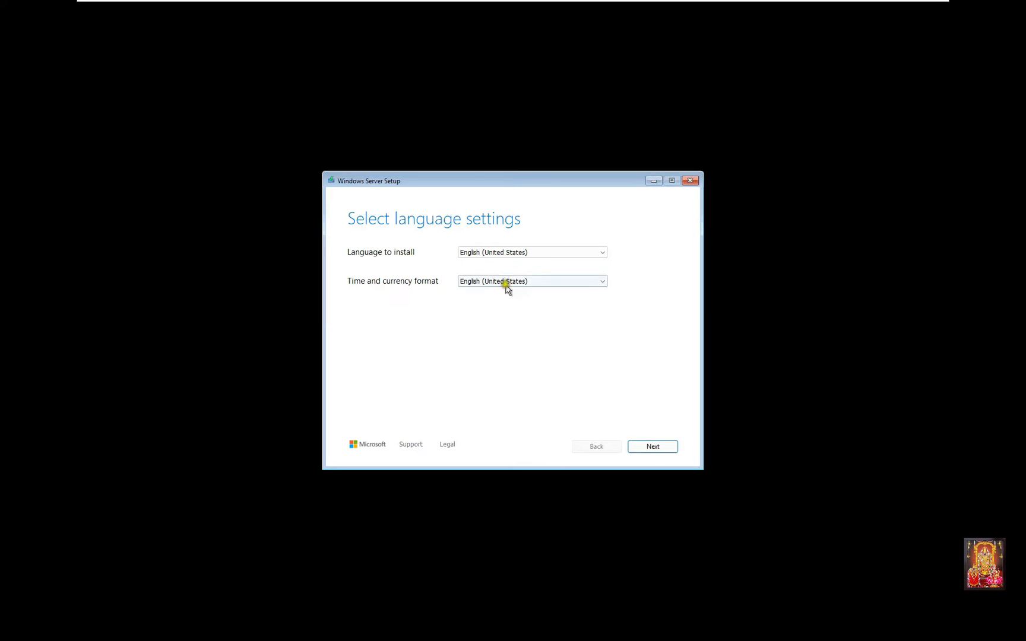
mouse_move(502, 120)
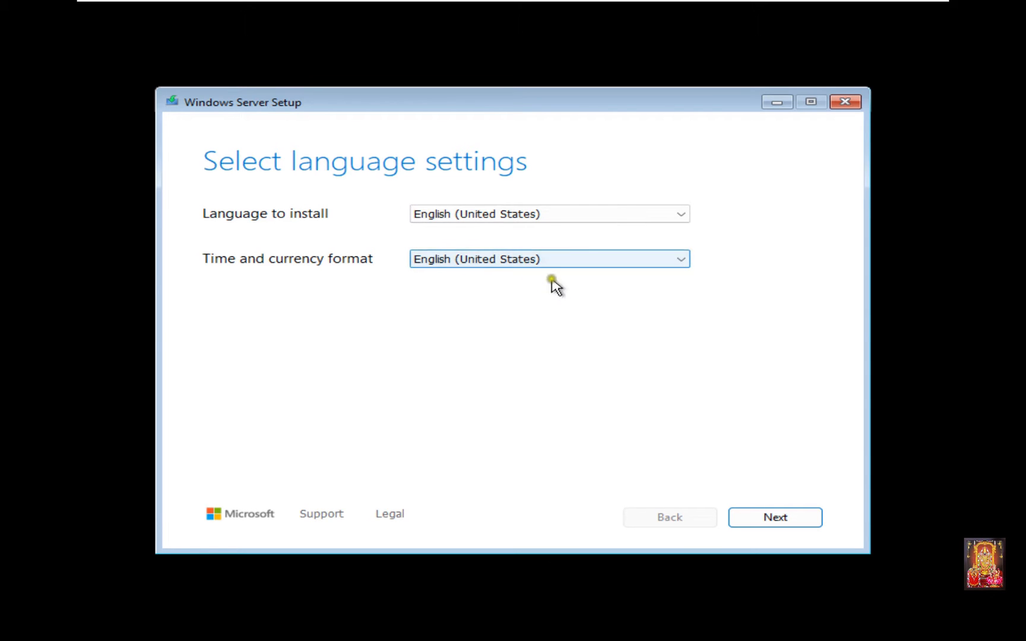
Step: Accept English (United States) language and US keyboard defaults in Setup
click(774, 517)
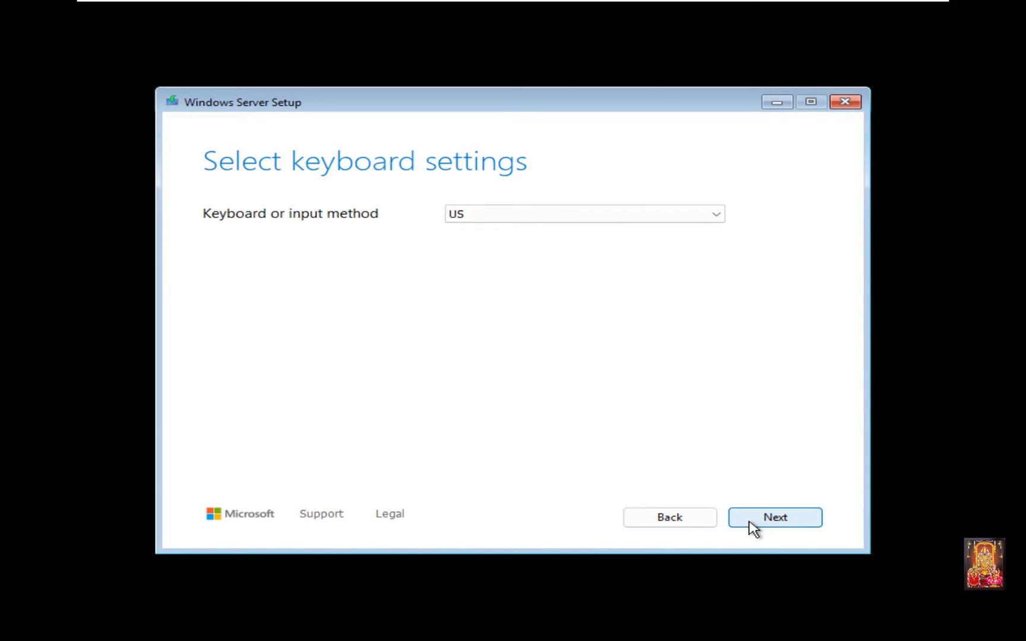
click(774, 517)
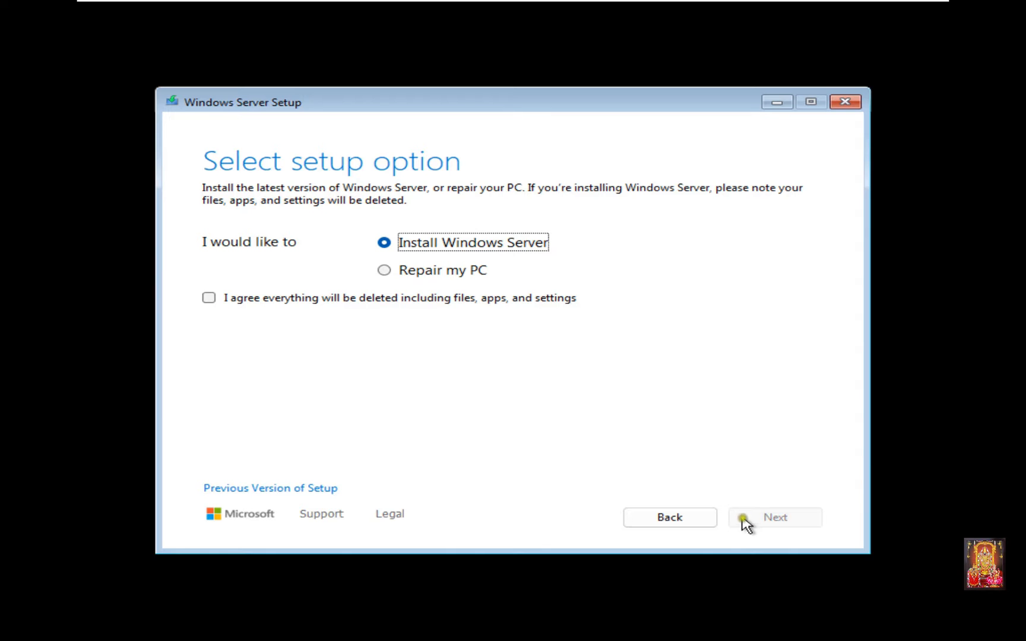
mouse_move(435, 257)
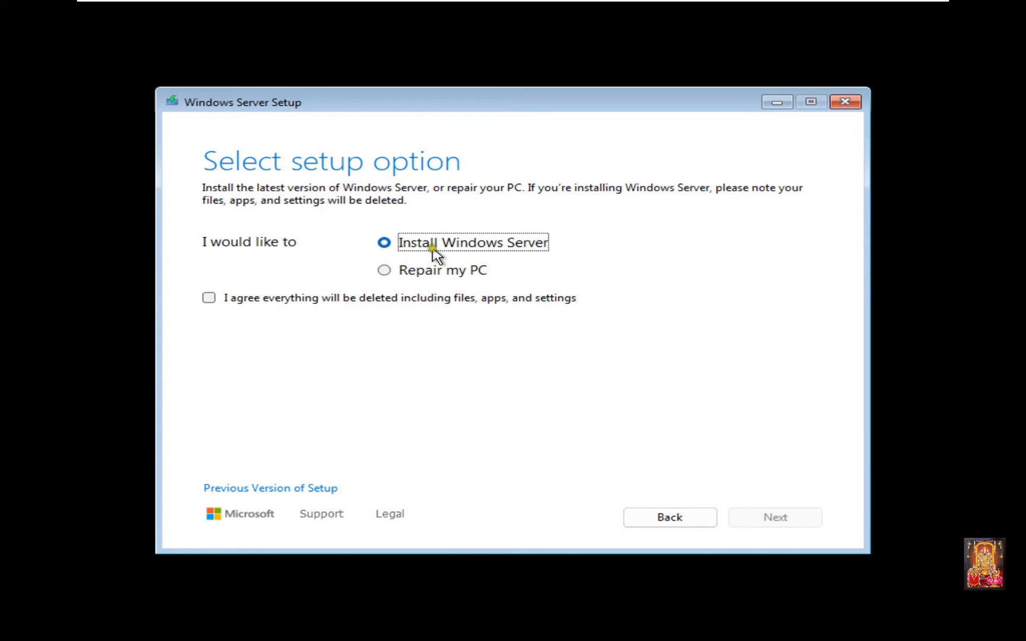
mouse_move(483, 257)
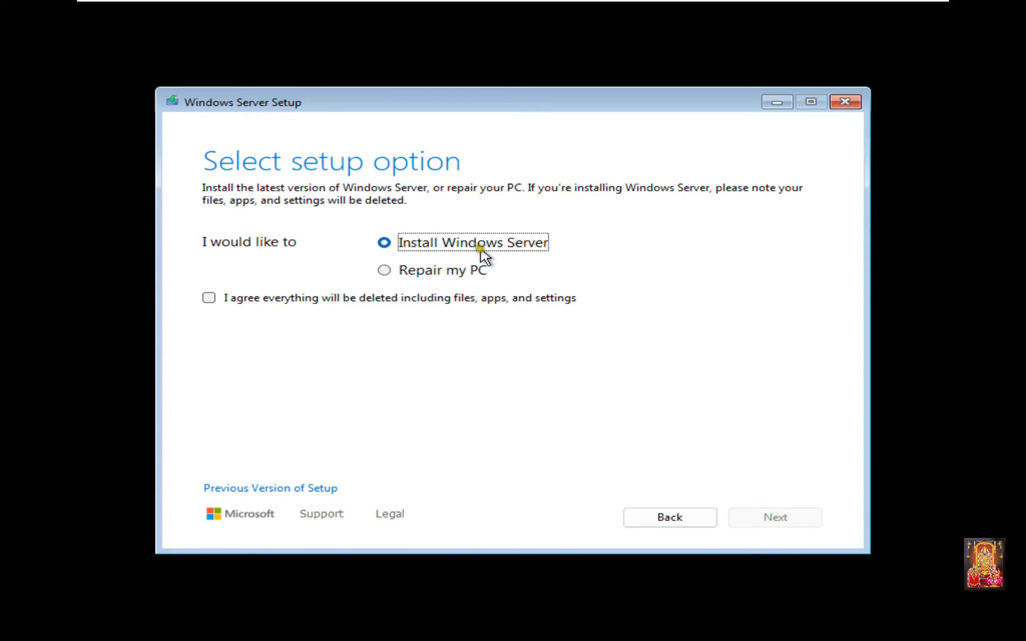
mouse_move(210, 303)
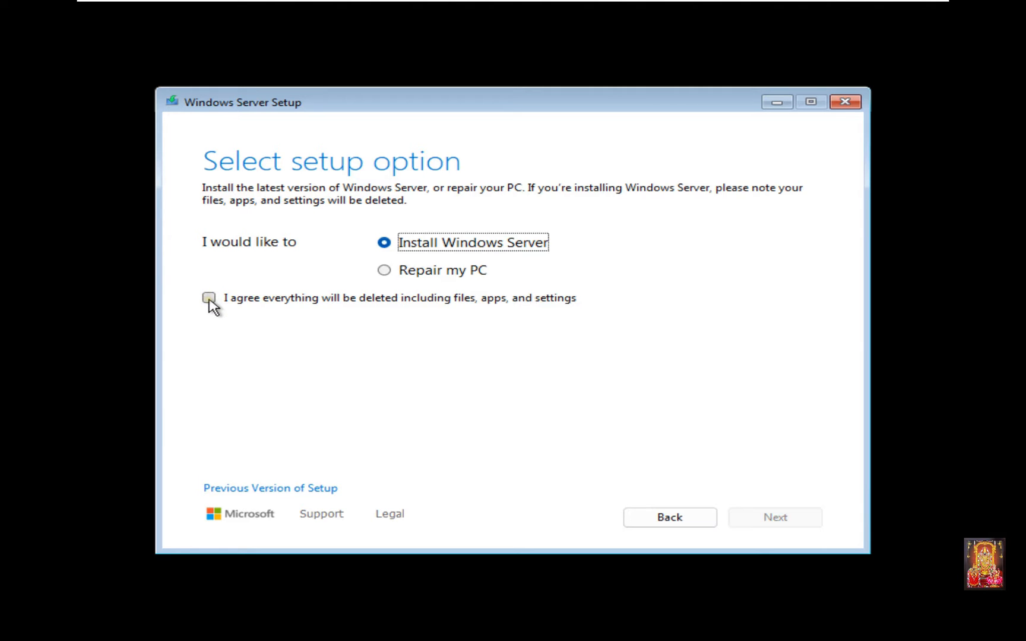
Step: Tick 'I agree everything will be deleted' and continue to the product key page
click(208, 298)
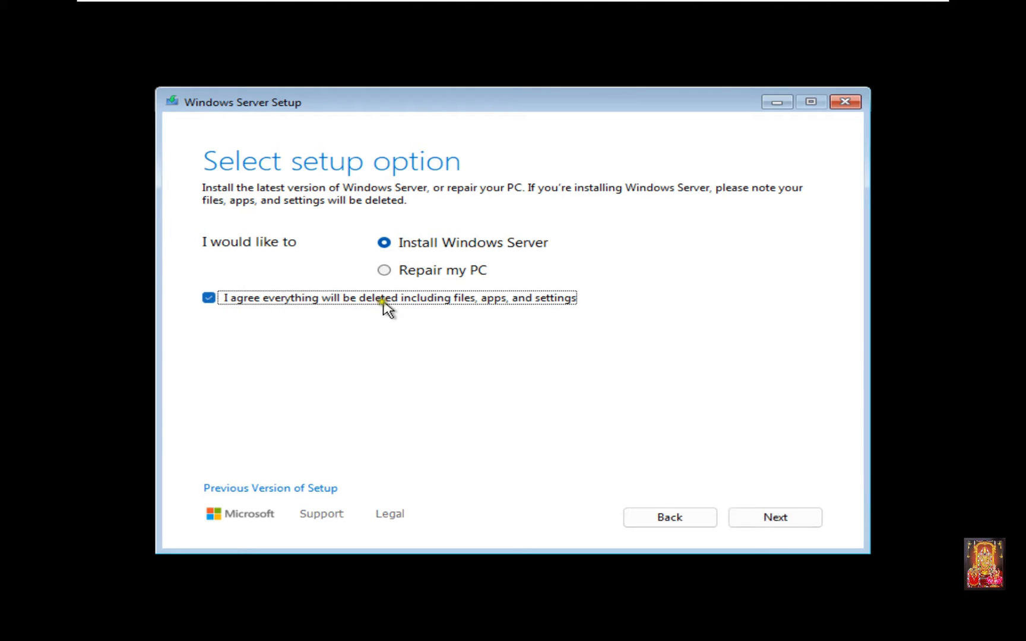
mouse_move(564, 313)
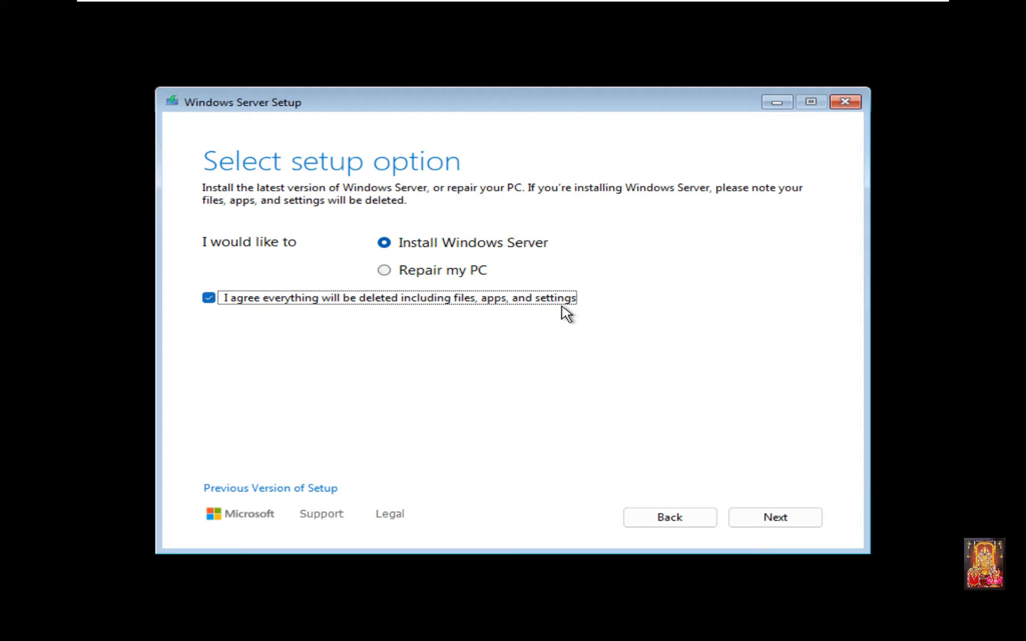
click(774, 517)
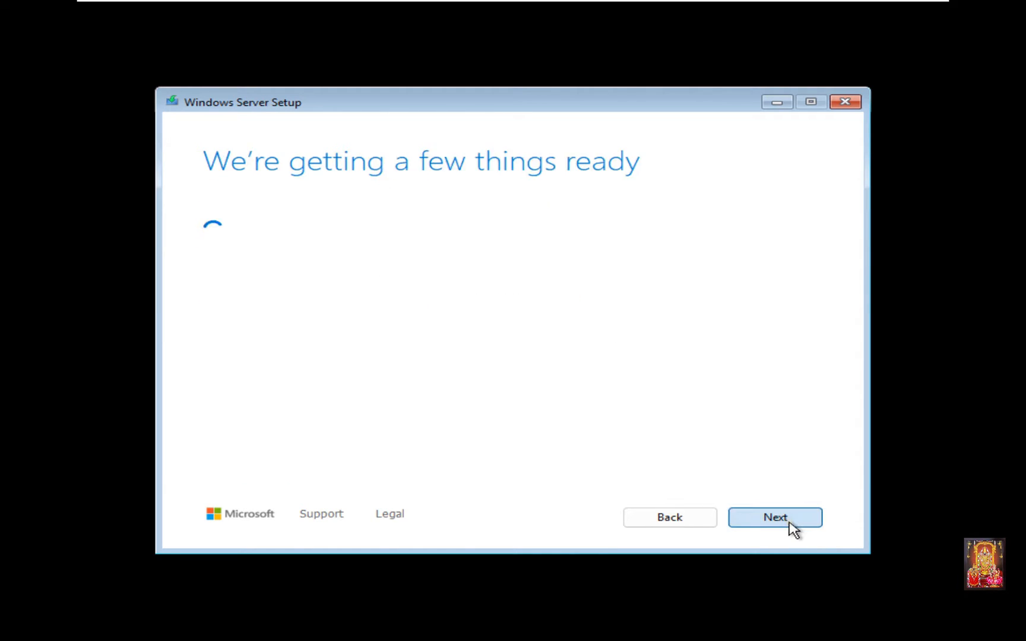
click(775, 517)
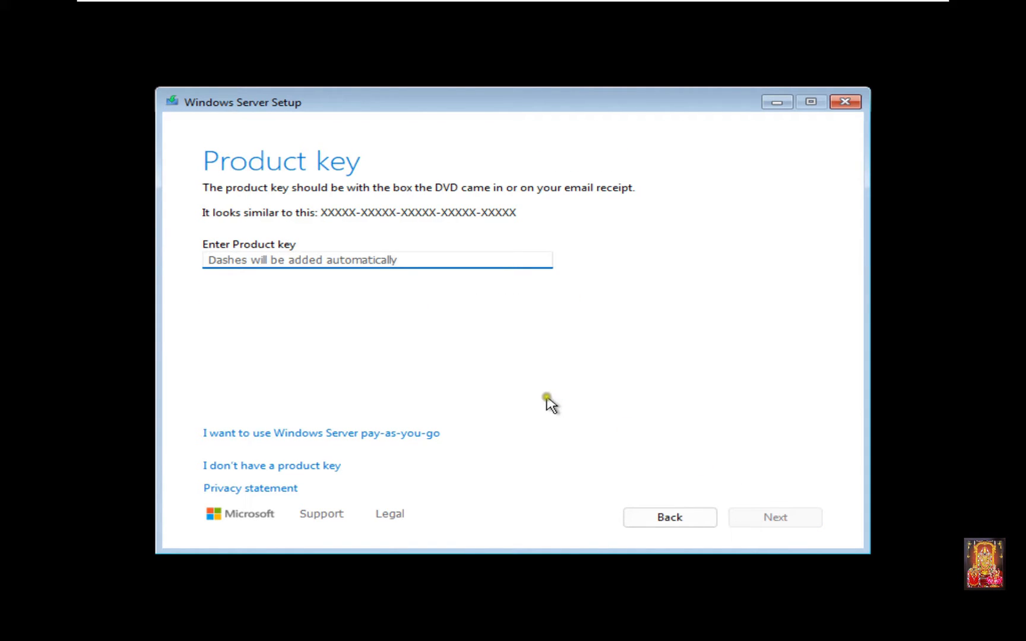
mouse_move(476, 397)
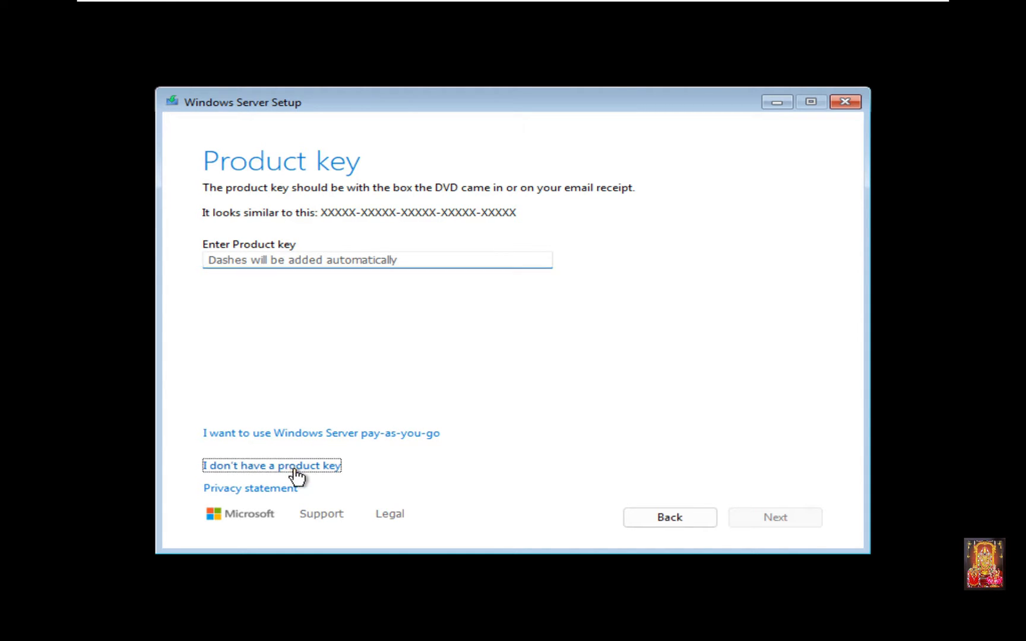
Step: Skip the product key and pick Windows Server 2025 Standard (Desktop Experience)
click(272, 465)
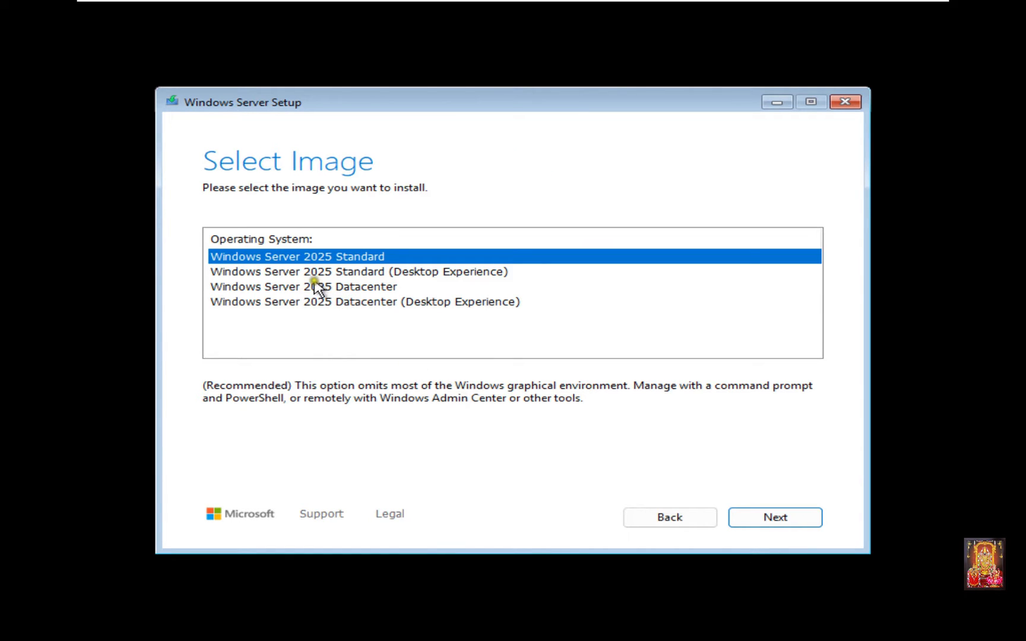
click(358, 272)
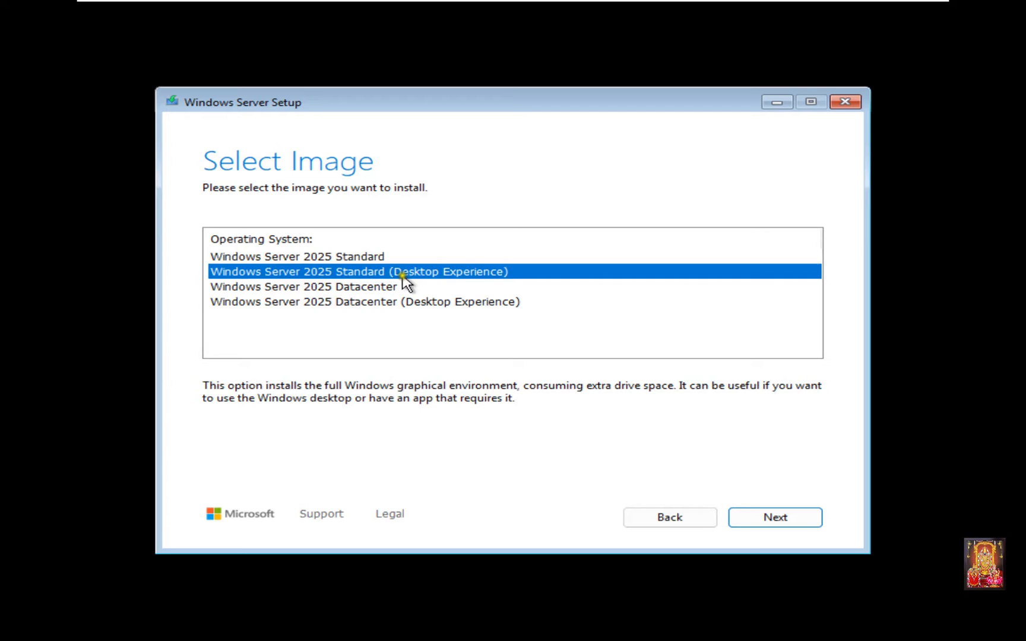
mouse_move(475, 287)
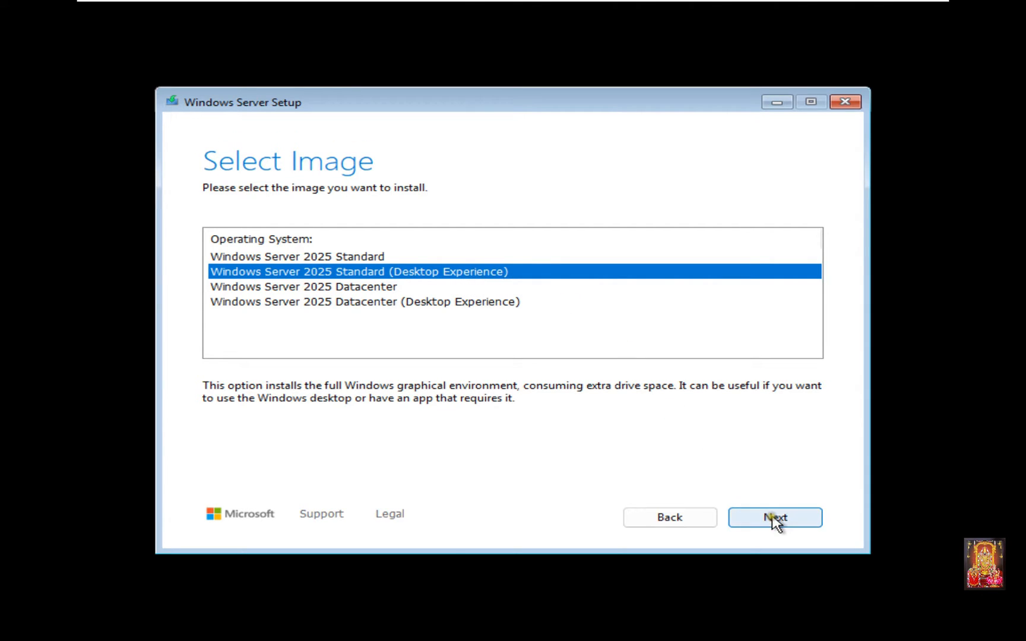
click(775, 517)
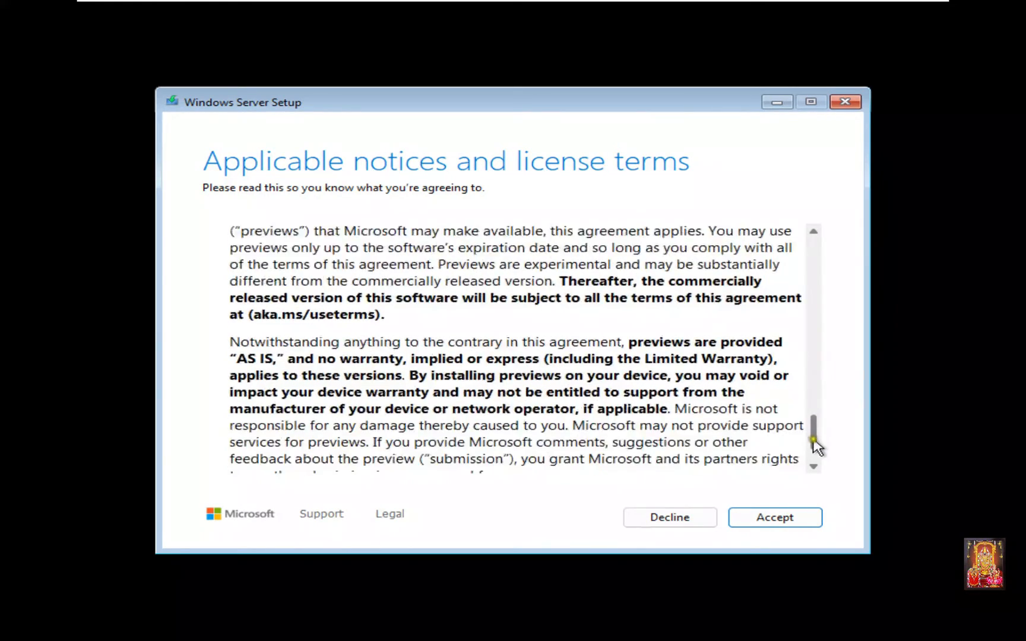
Step: Accept the Windows Server license terms after scrolling through them
scroll(down, 3)
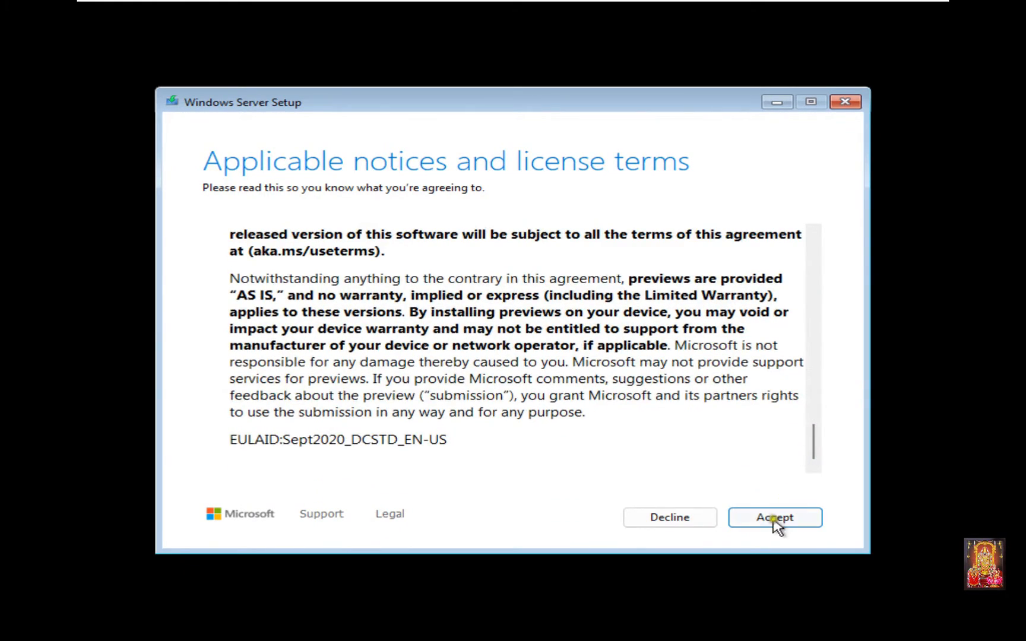
click(775, 518)
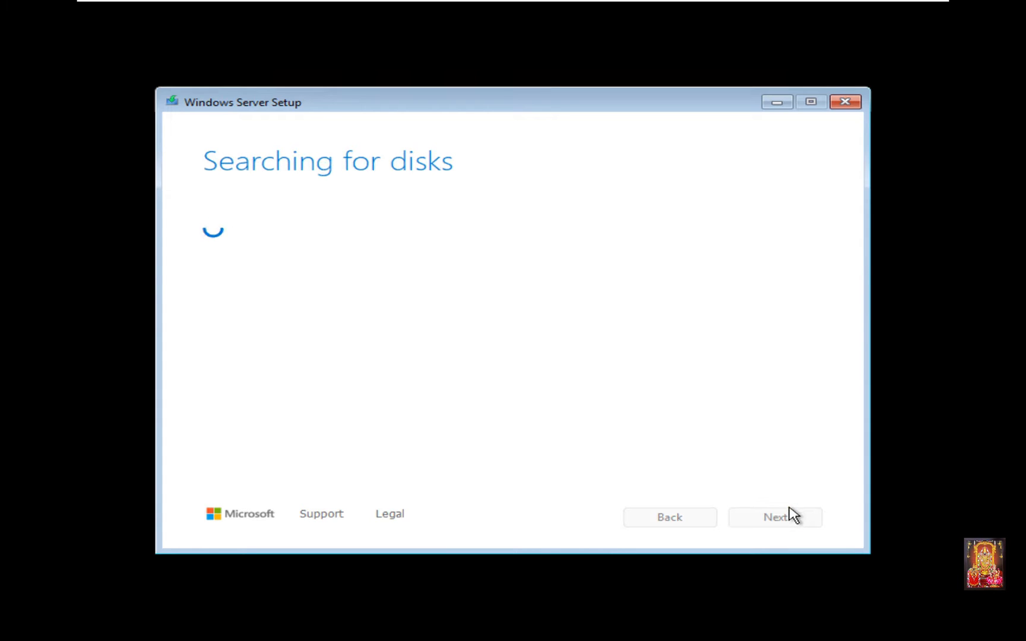
mouse_move(645, 412)
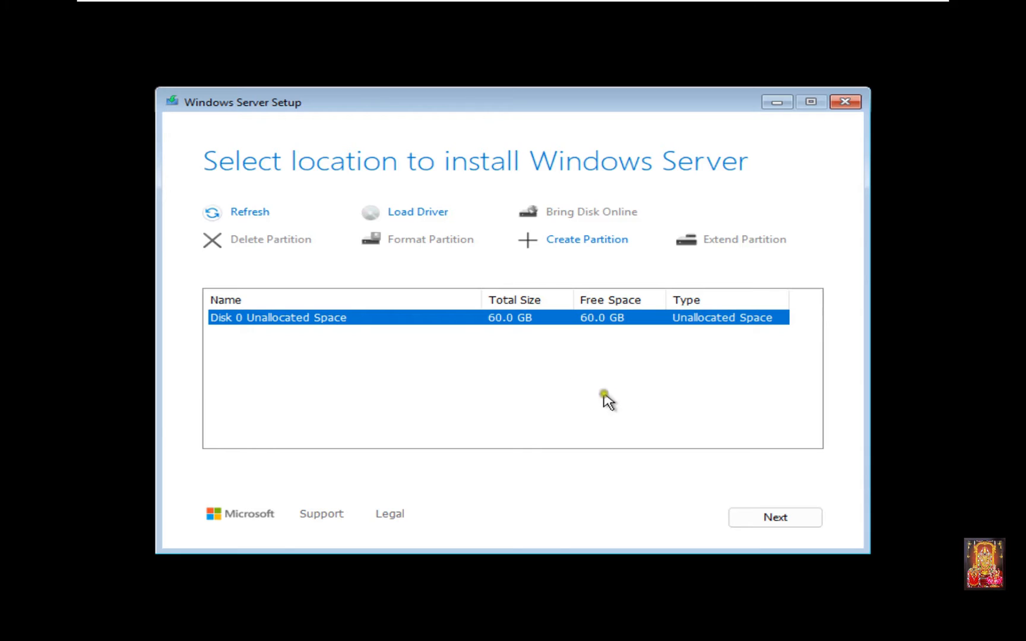
mouse_move(507, 332)
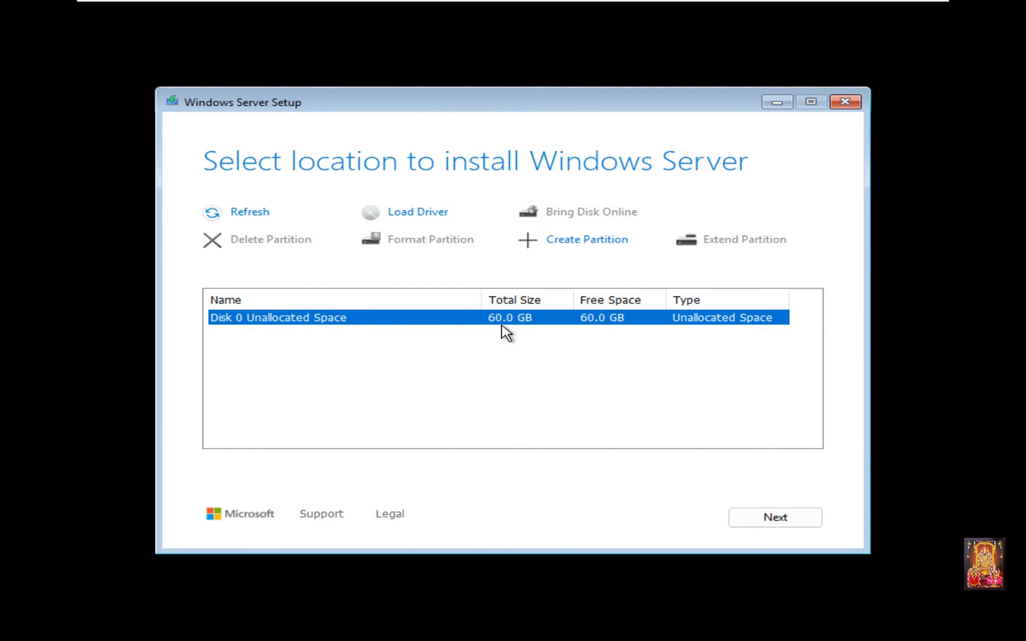
mouse_move(550, 251)
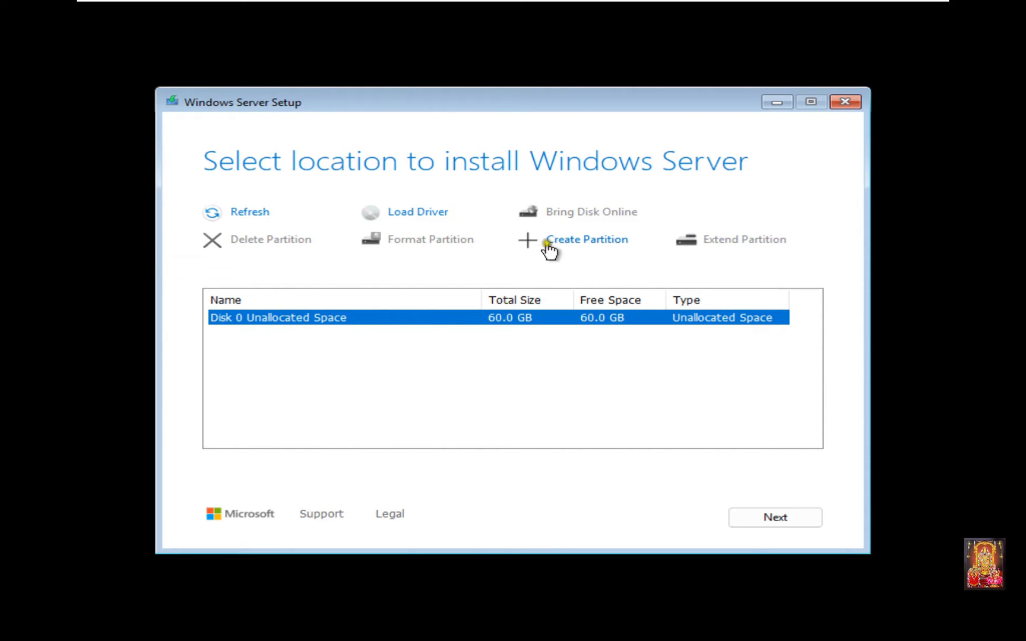
Step: Create a 50000 MB partition on Disk 0's unallocated space
click(586, 239)
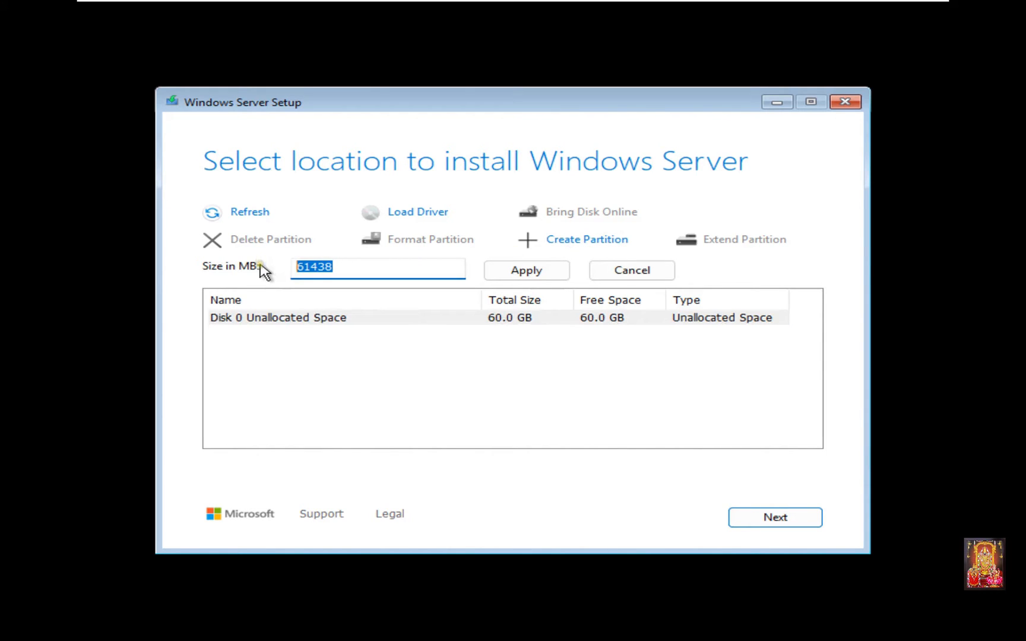
text(50000)
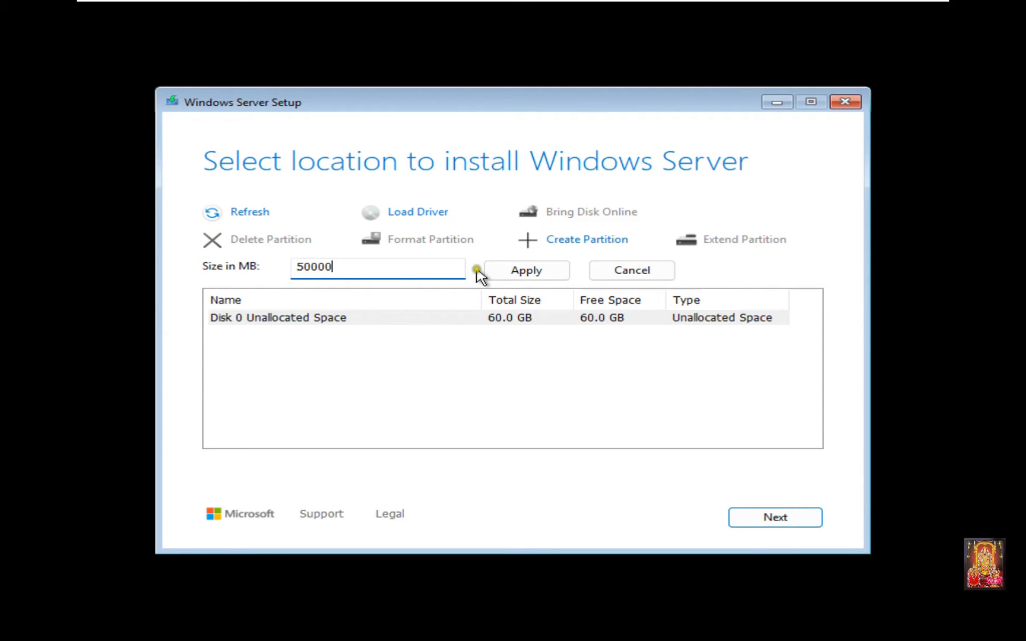
click(629, 270)
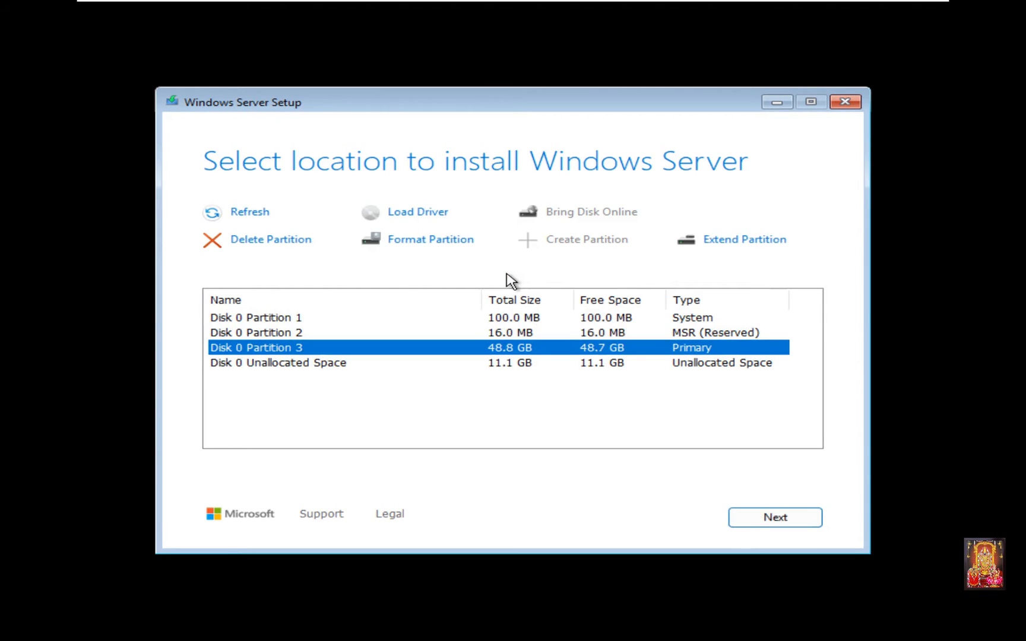
mouse_move(501, 360)
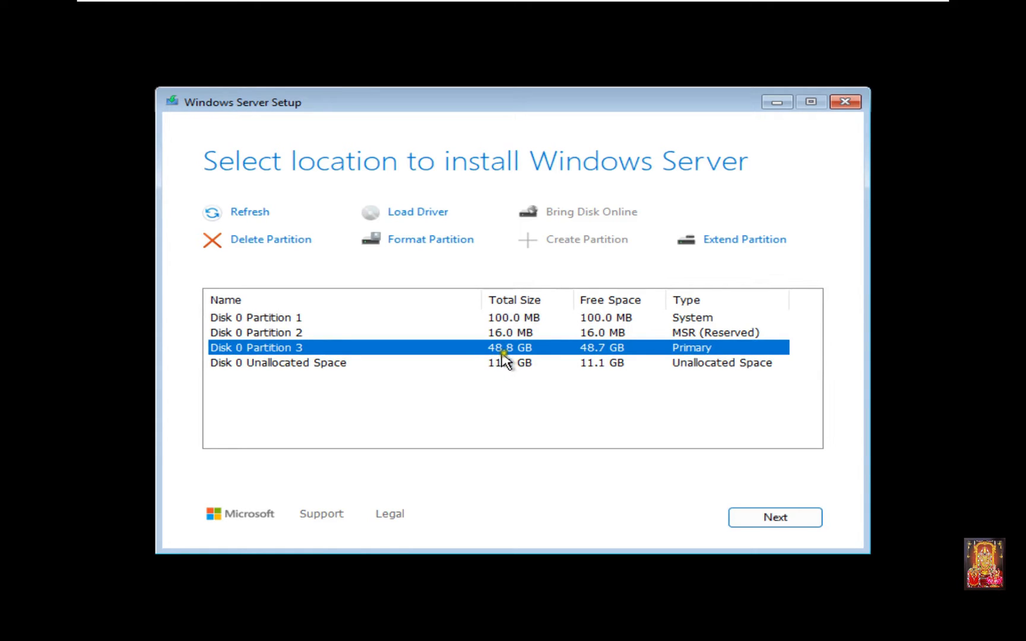
mouse_move(499, 371)
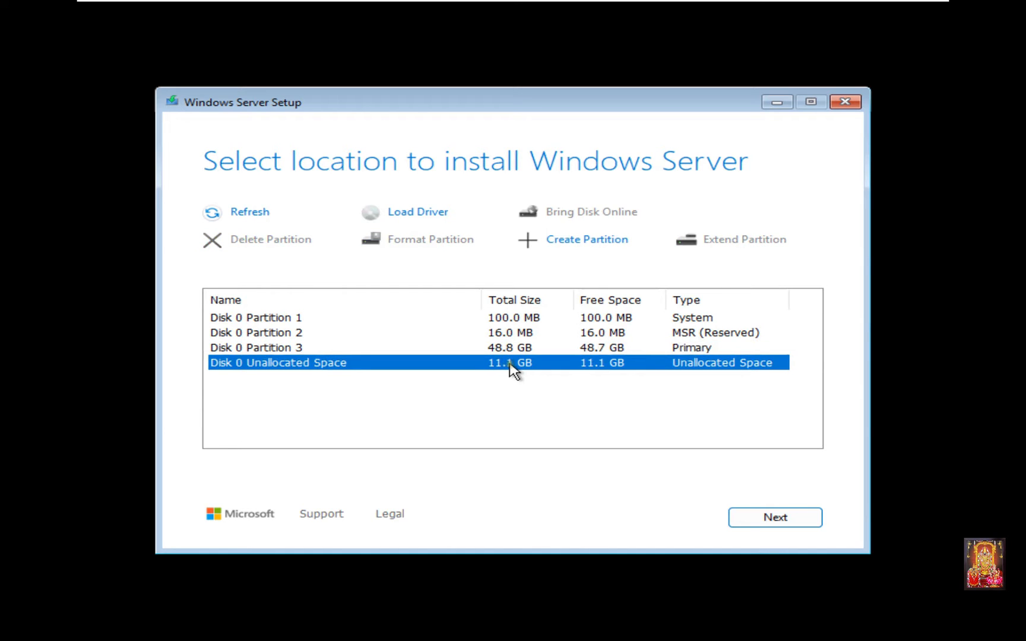
Step: Partition the remaining 11.1 GB, then install Windows Server onto Partition 3
click(586, 238)
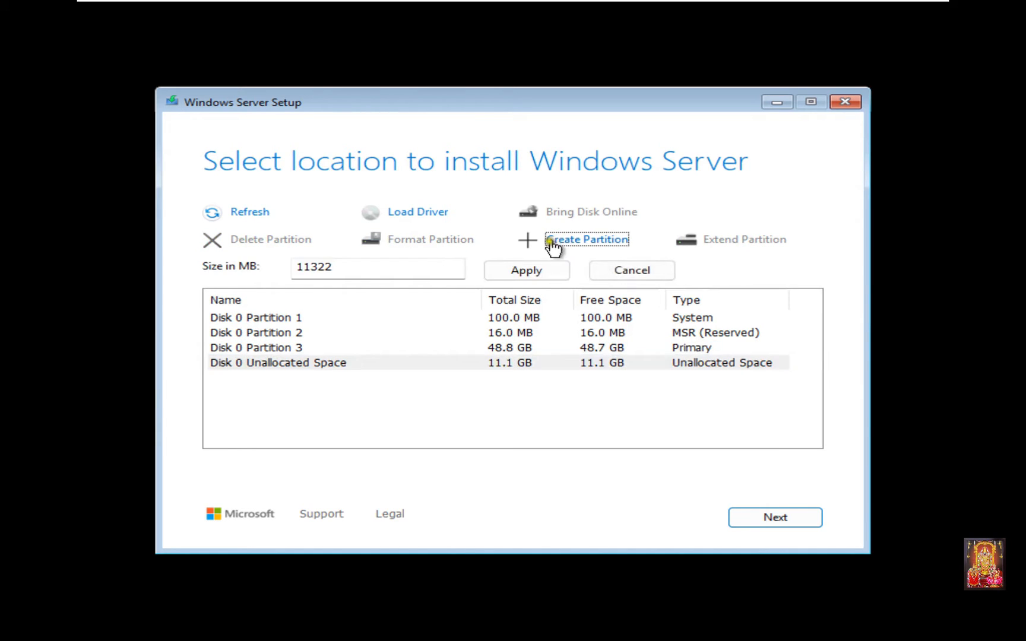
click(631, 271)
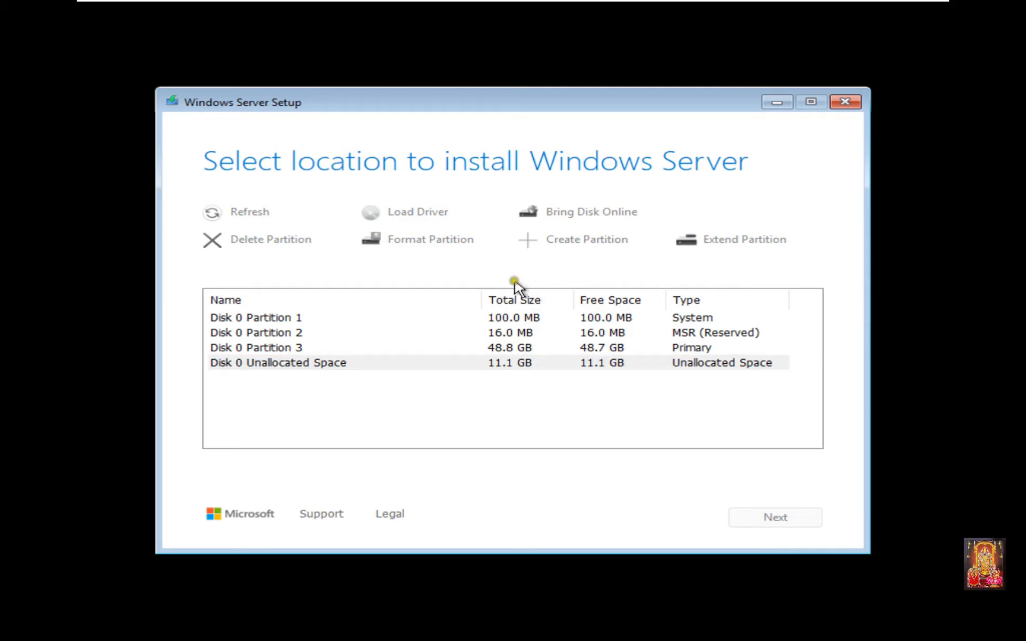
mouse_move(558, 400)
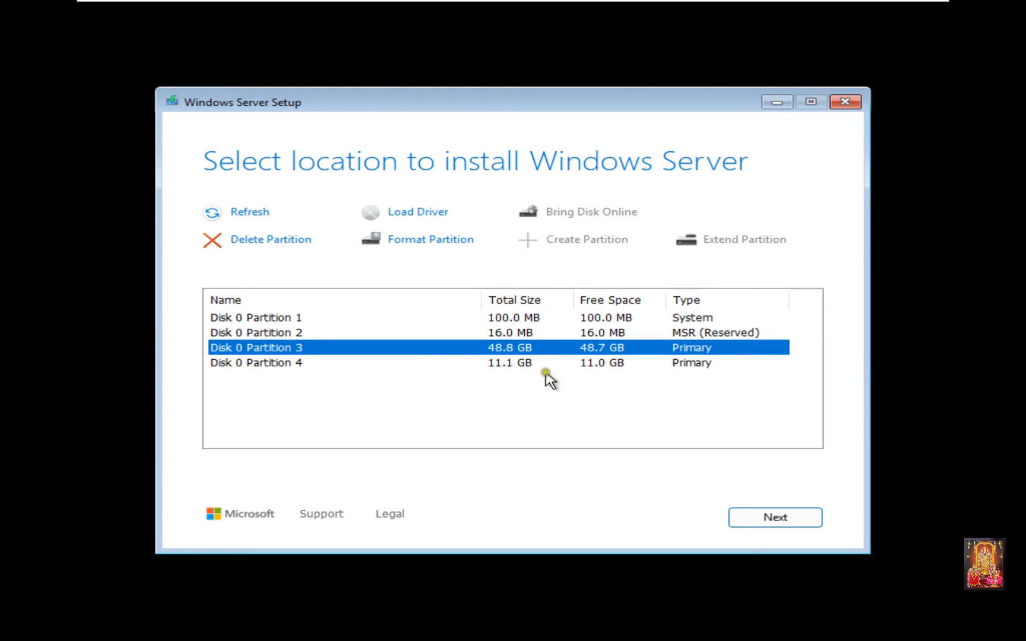
mouse_move(507, 359)
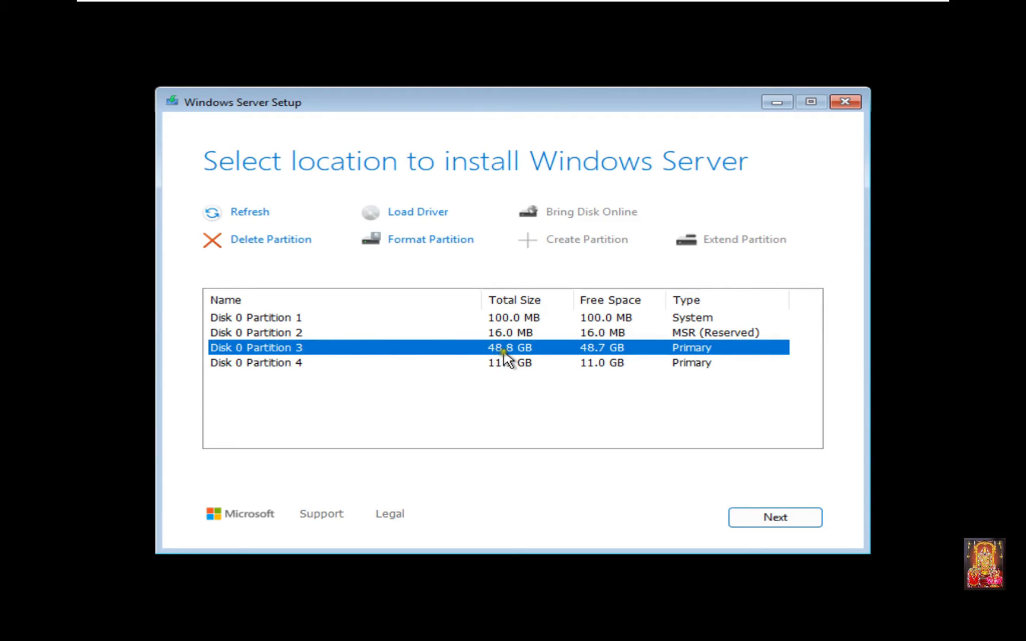
mouse_move(507, 363)
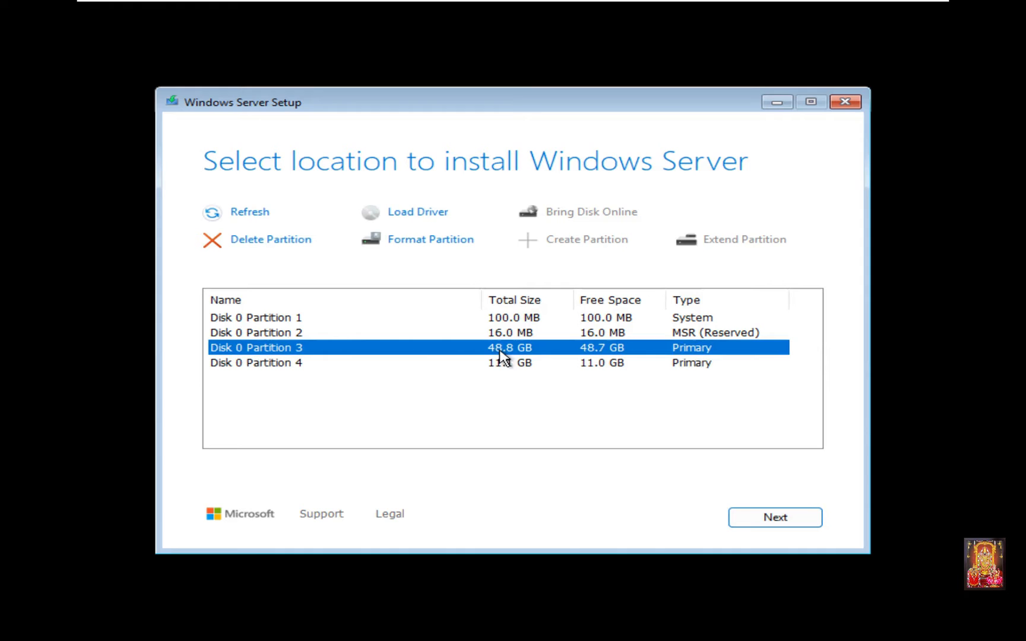
mouse_move(729, 448)
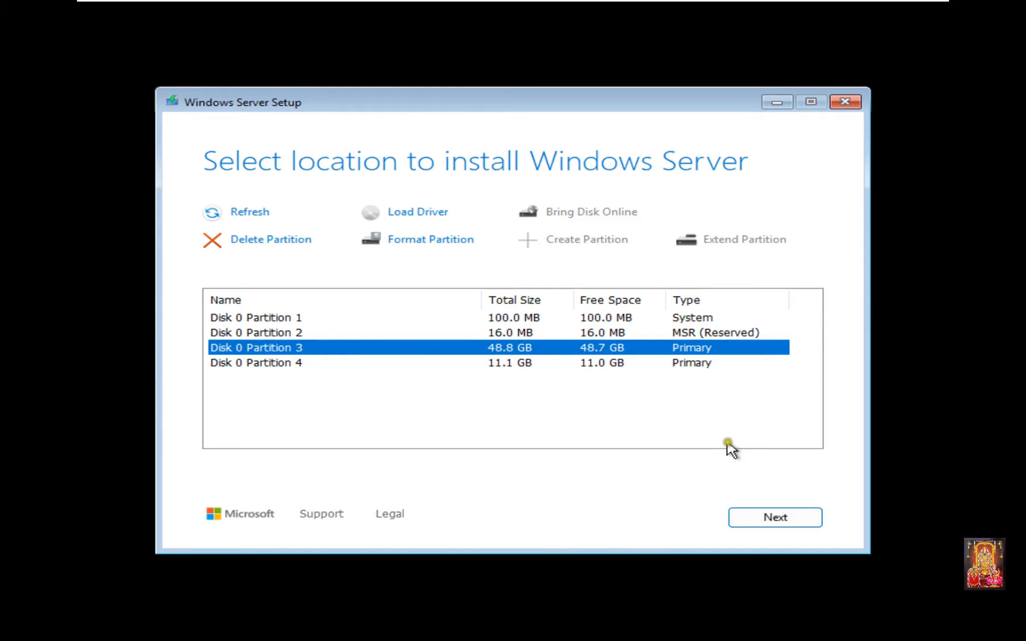
mouse_move(768, 480)
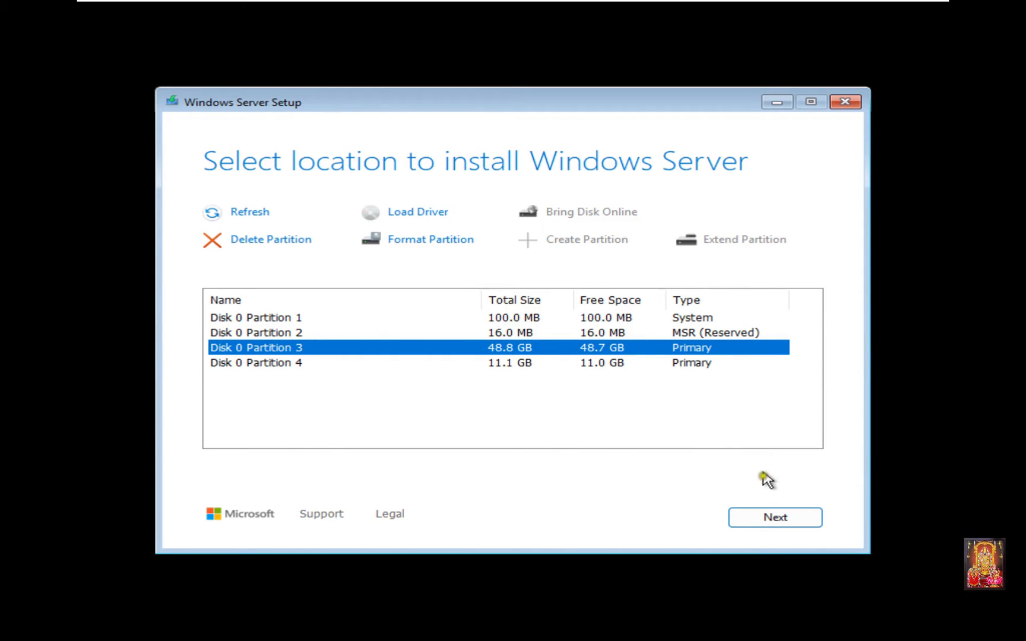
click(775, 517)
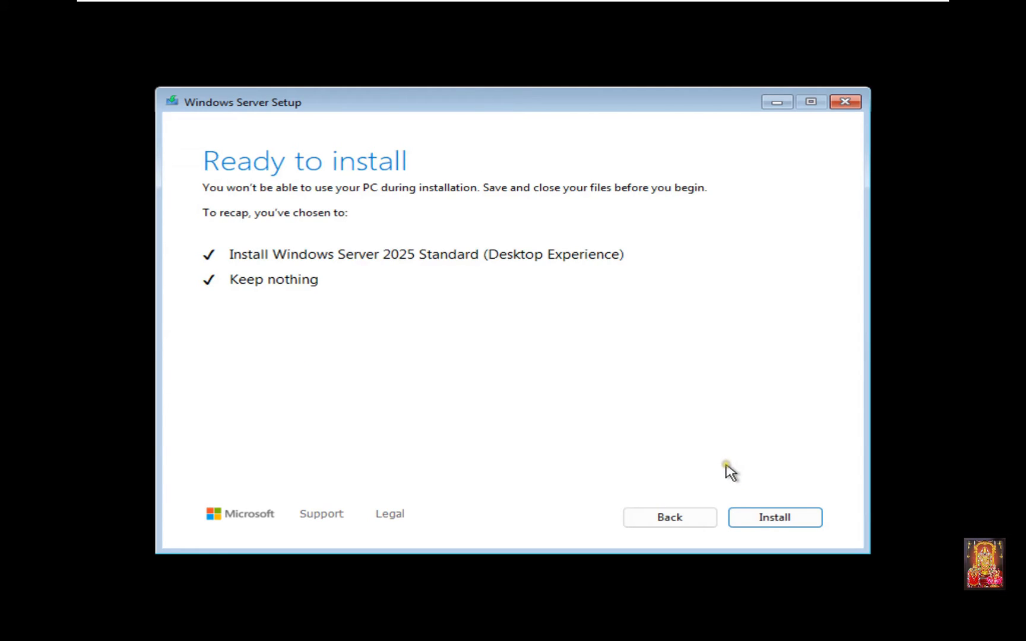
click(774, 517)
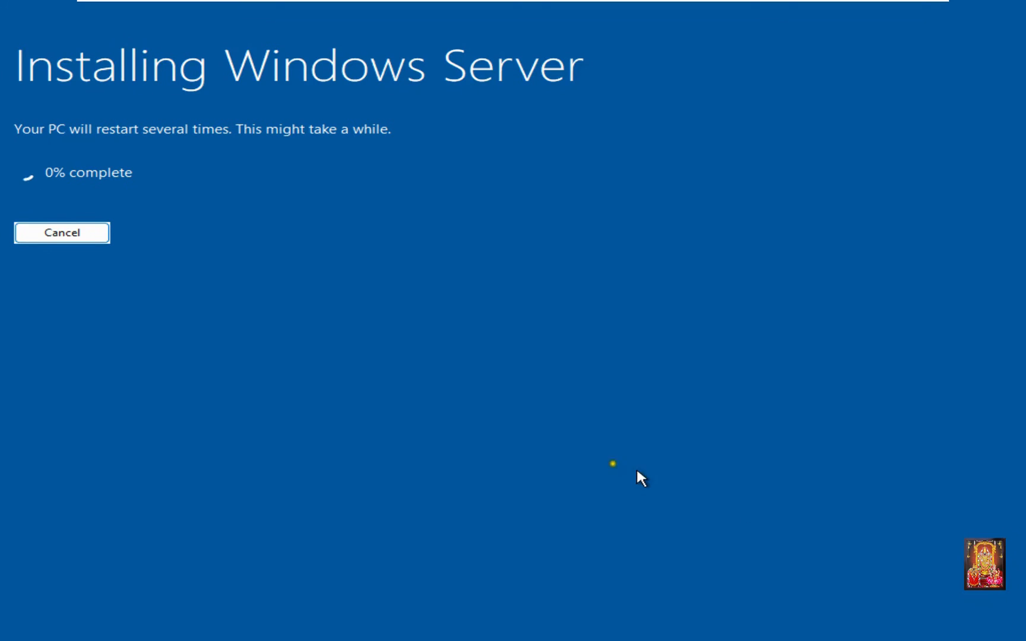
mouse_move(392, 399)
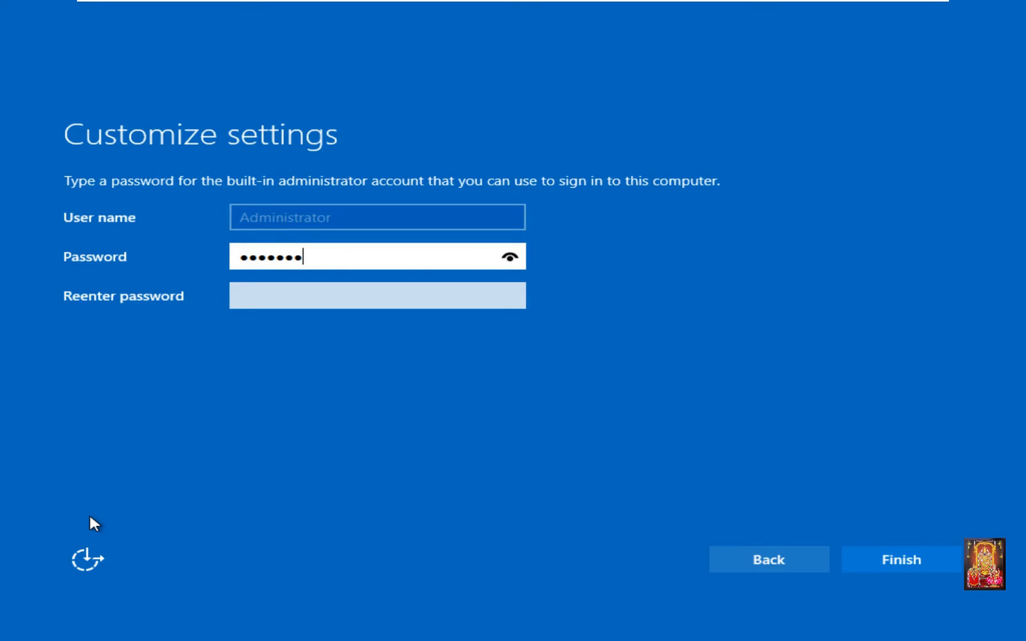
Step: Confirm the Administrator password in the second field and finish setup
click(377, 295)
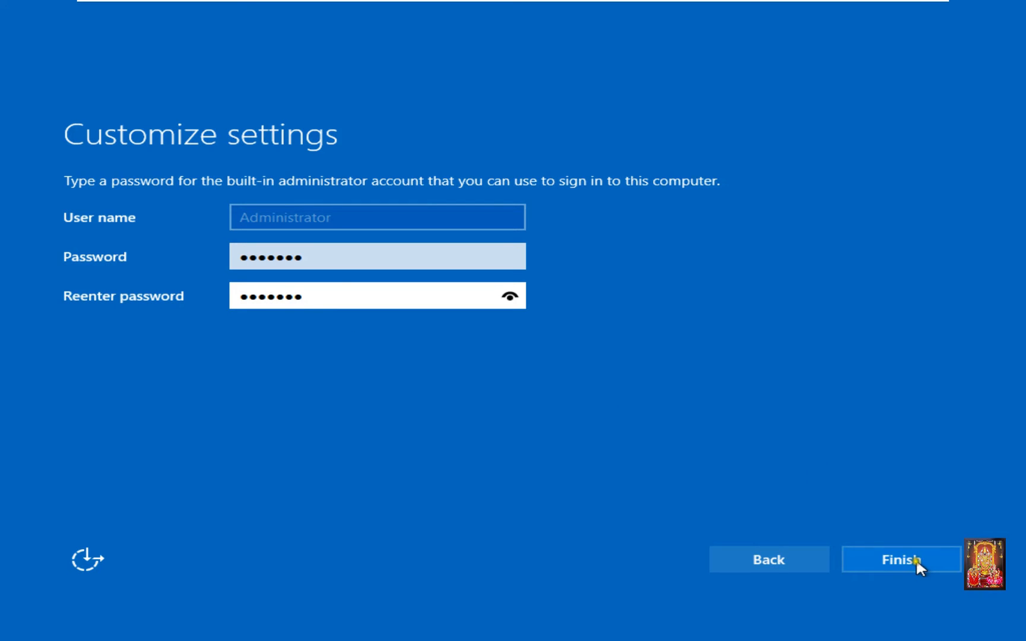
click(899, 559)
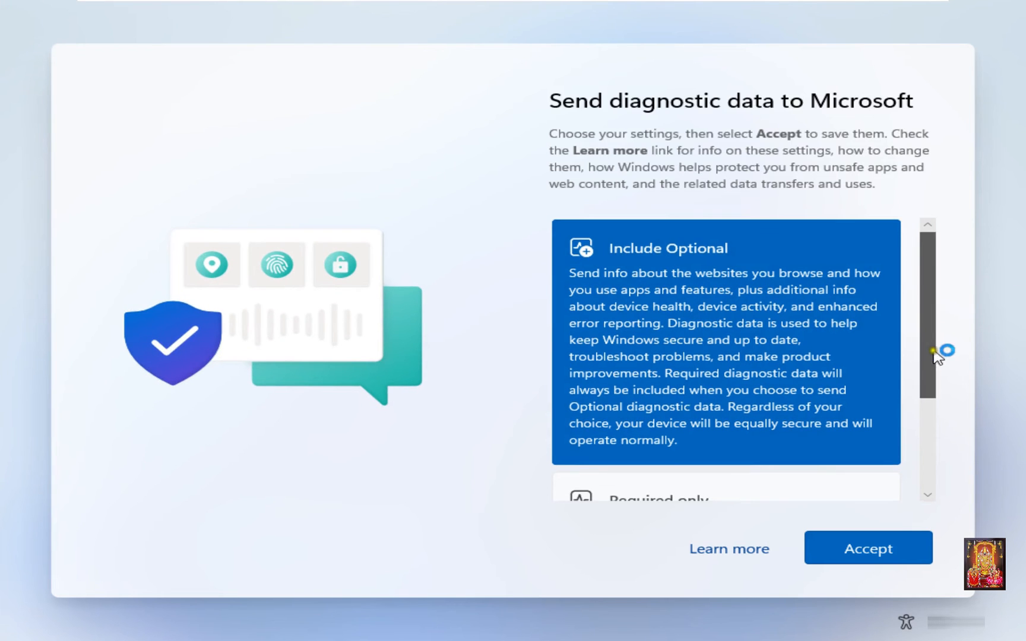
Step: Scroll the diagnostic data options and accept them
scroll(down, 3)
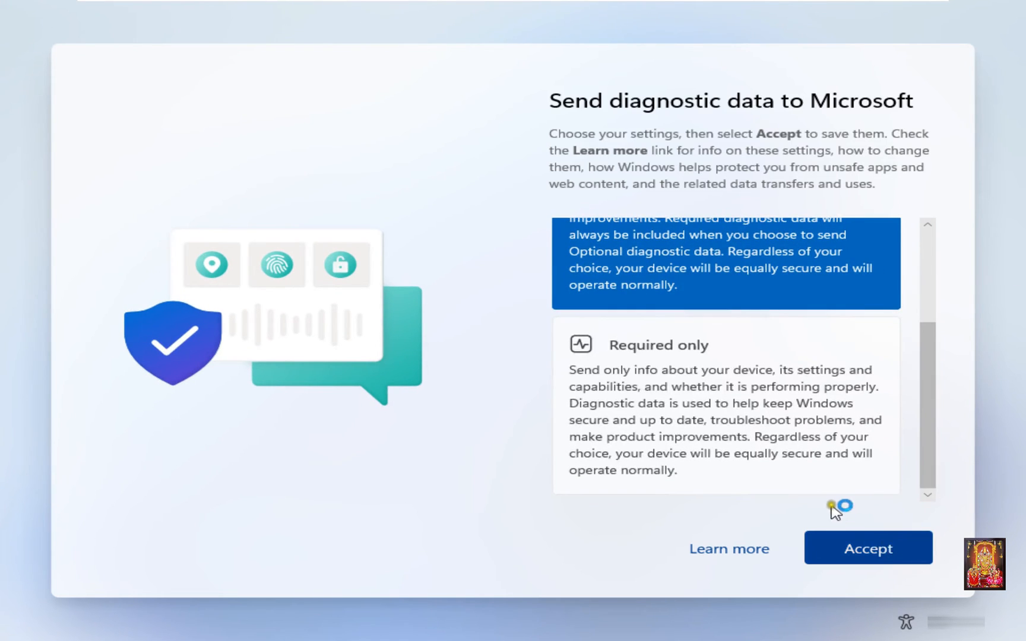
click(867, 548)
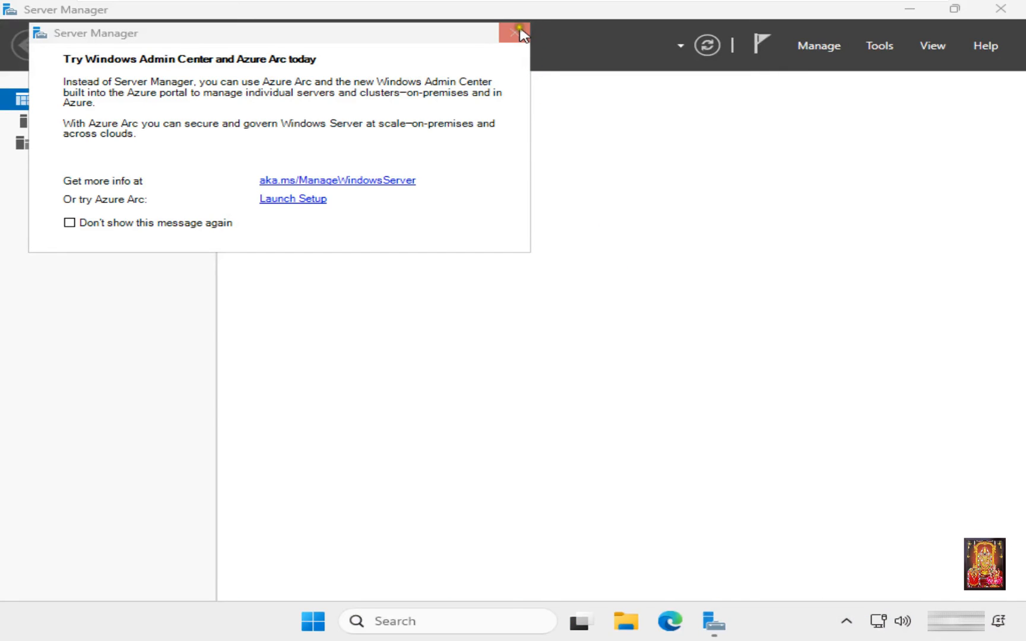
Step: Close the Azure Arc notice with 'Don't show again' and show Local Server properties
click(69, 223)
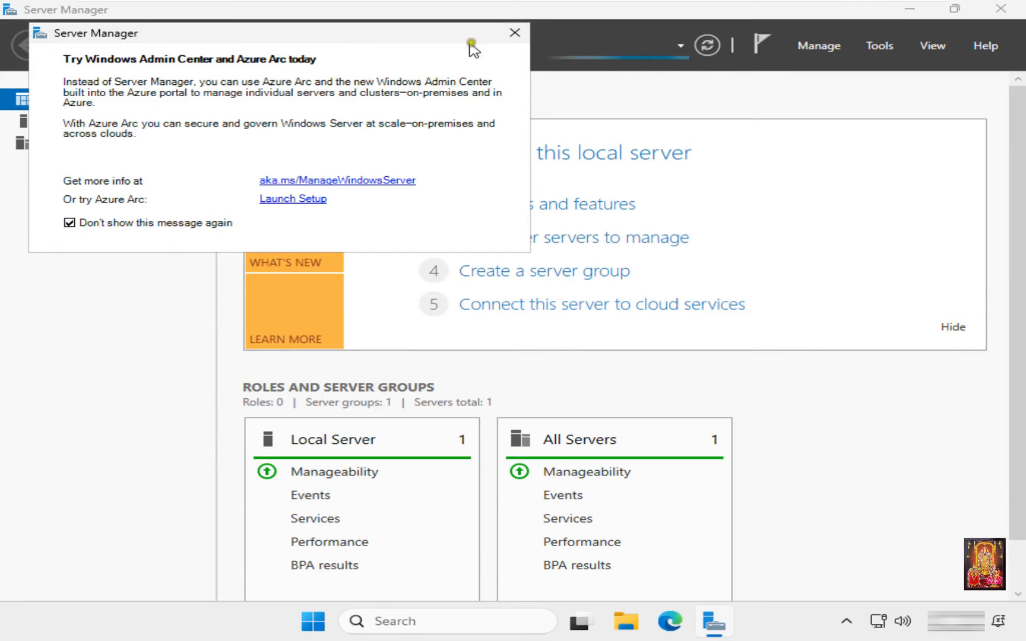
click(514, 33)
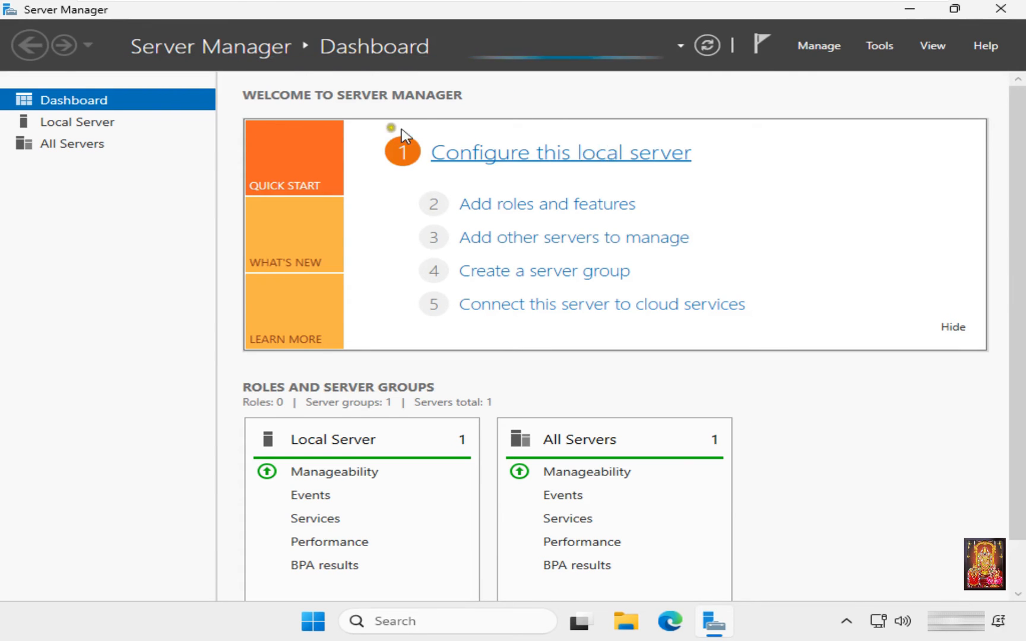
click(78, 122)
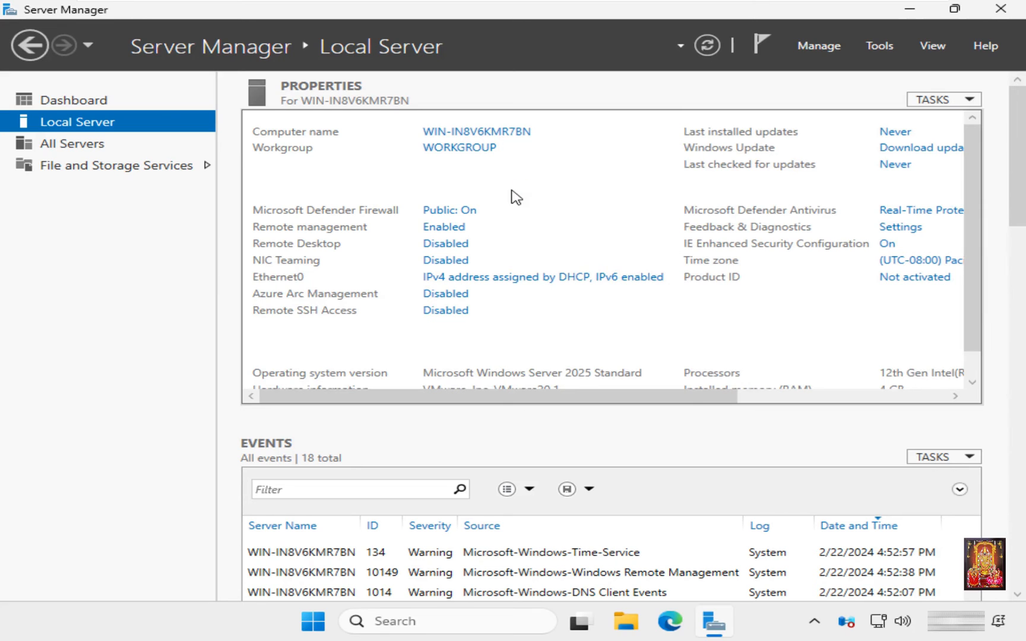
mouse_move(538, 177)
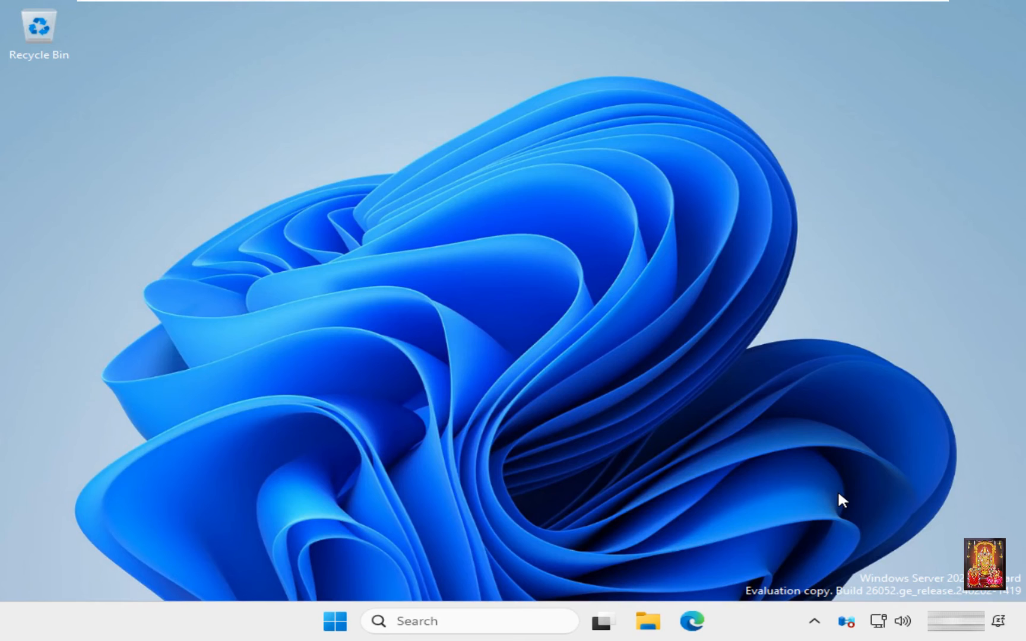
mouse_move(825, 489)
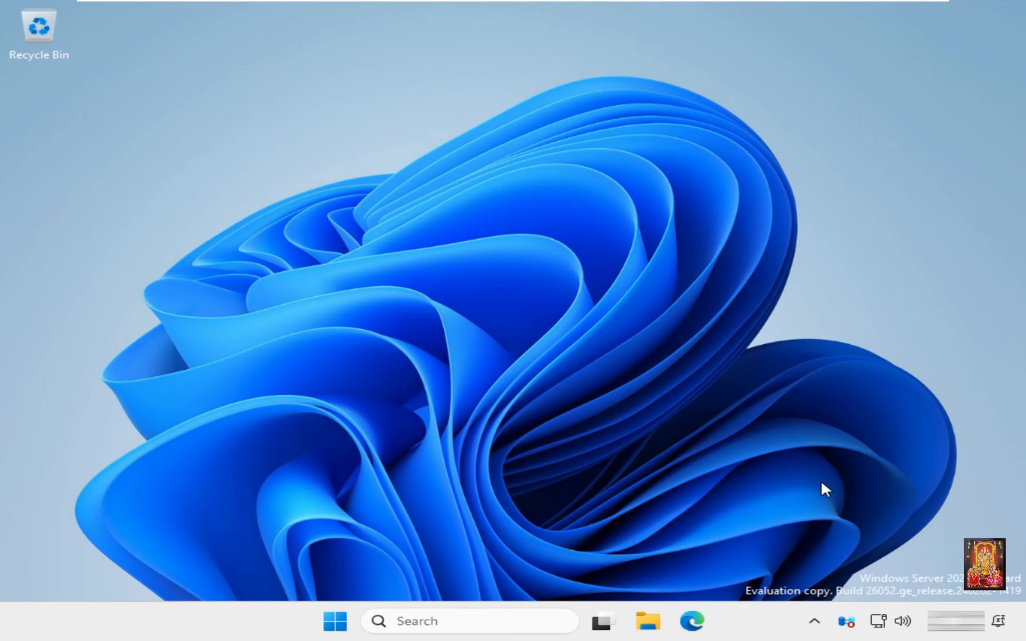
mouse_move(823, 483)
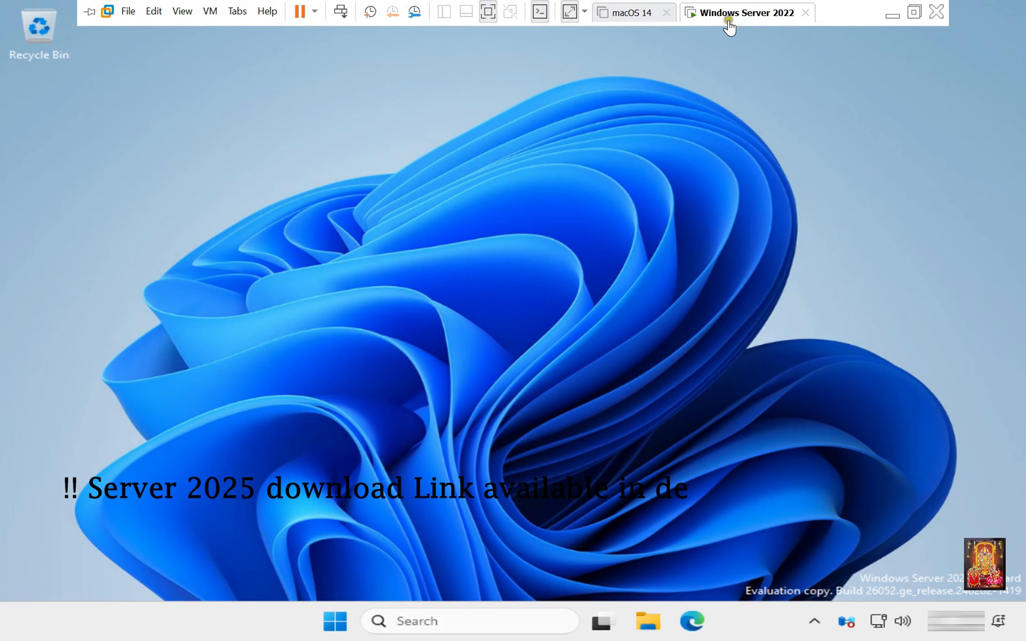
Step: Mount the VMware Tools disc via the VM tab's Install VMware Tools, dismissing AutoPlay
right_click(736, 12)
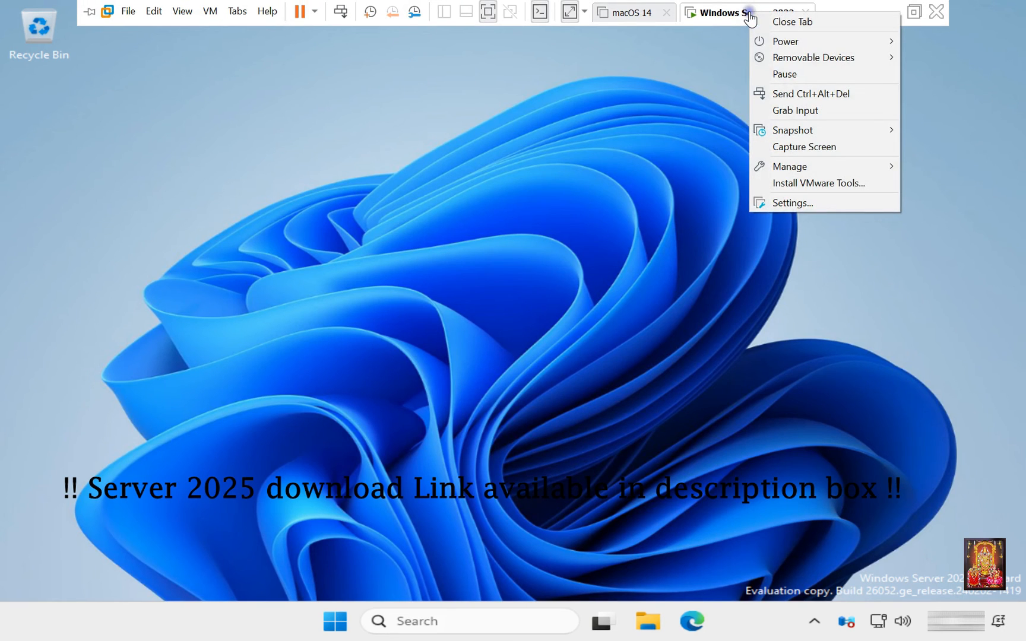
mouse_move(818, 184)
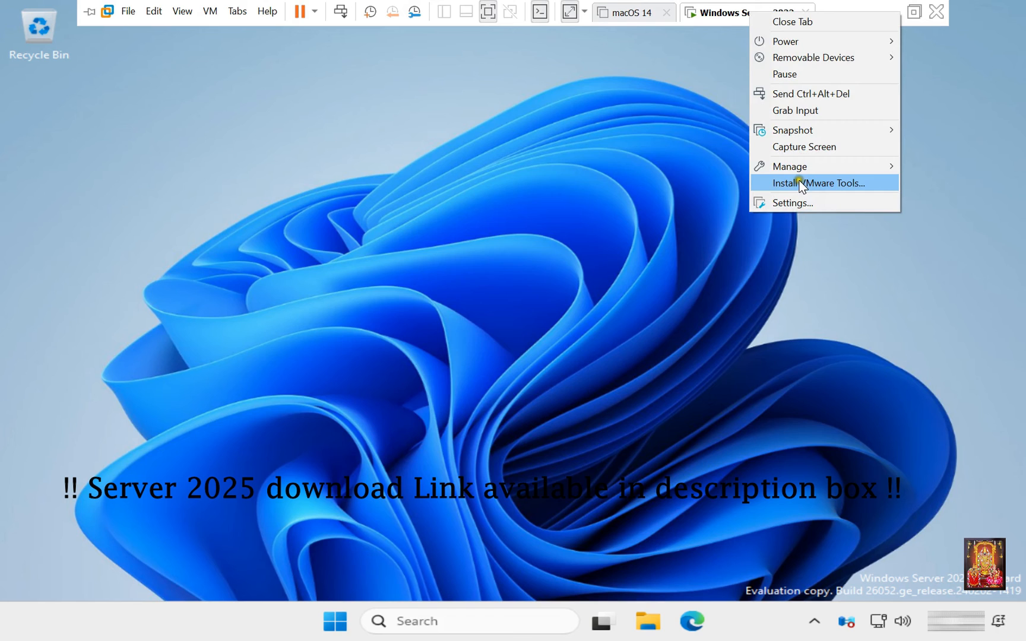
click(816, 182)
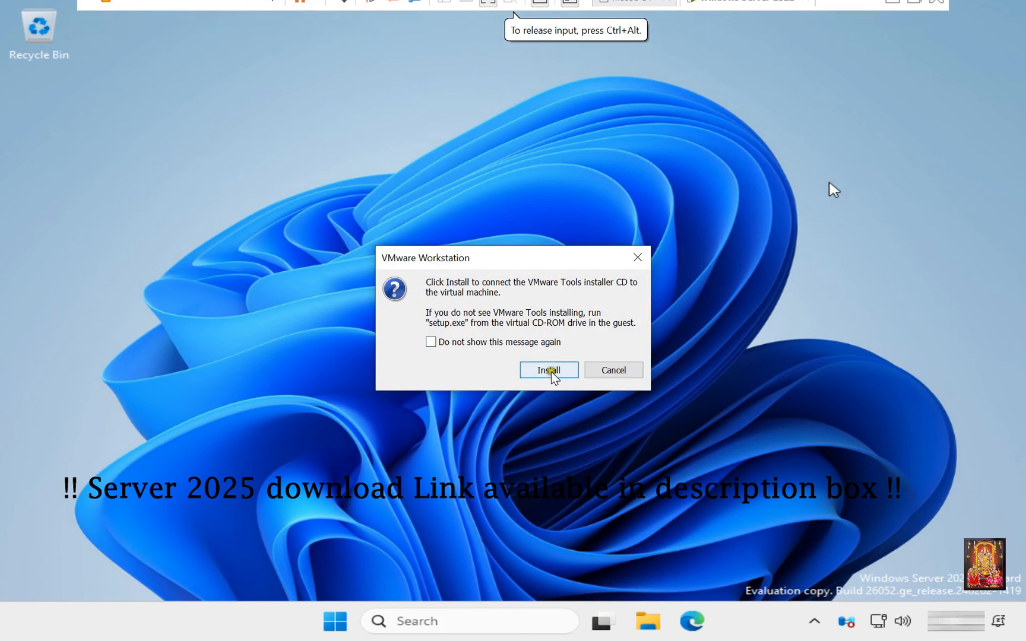
click(549, 370)
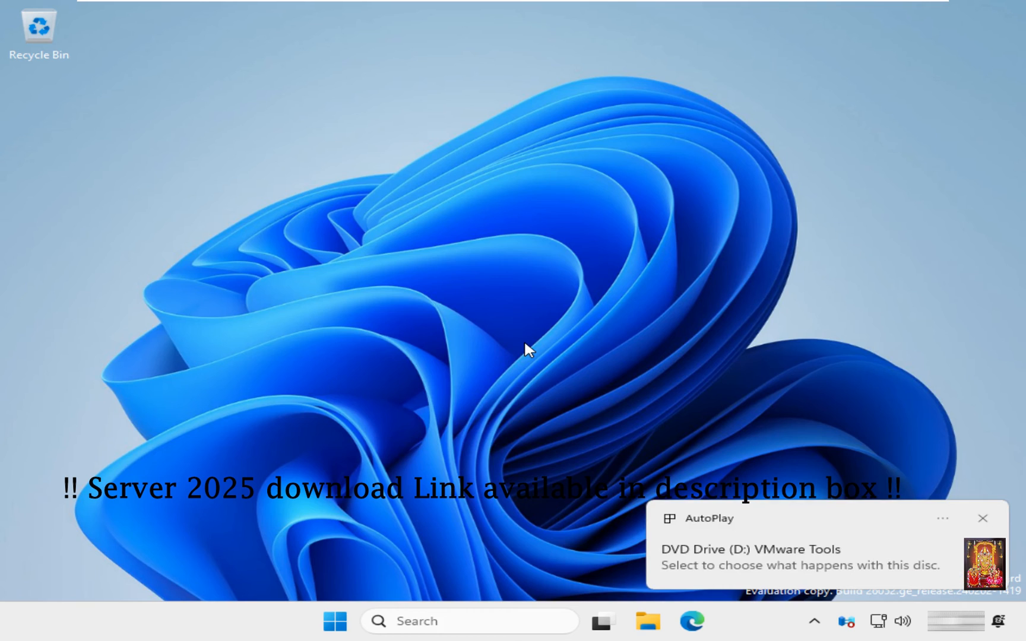
click(982, 519)
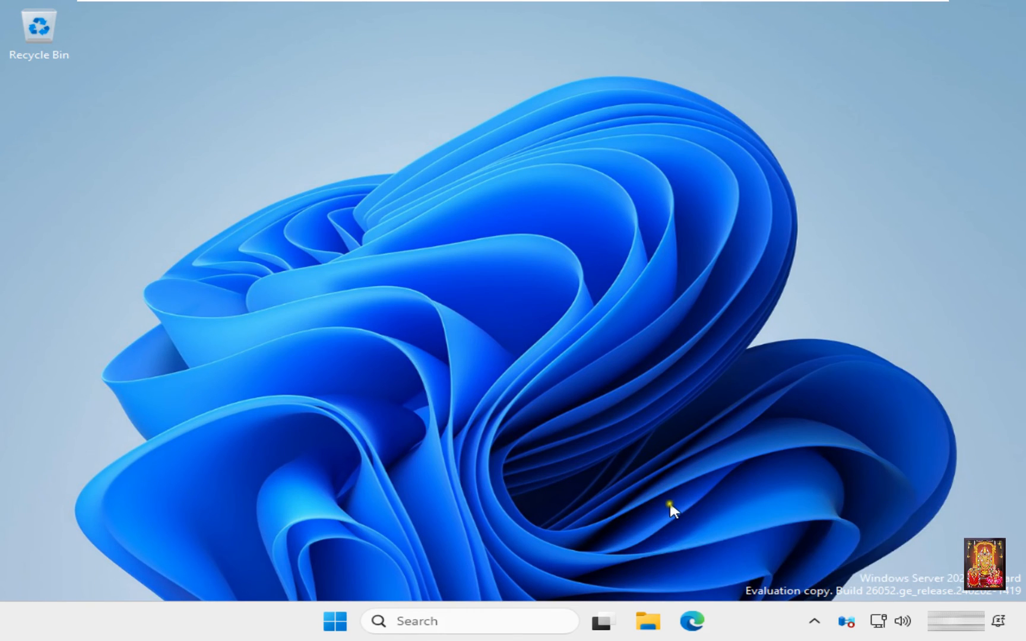
Step: Run setup64 from the VMware Tools DVD drive (D:) in File Explorer
click(648, 621)
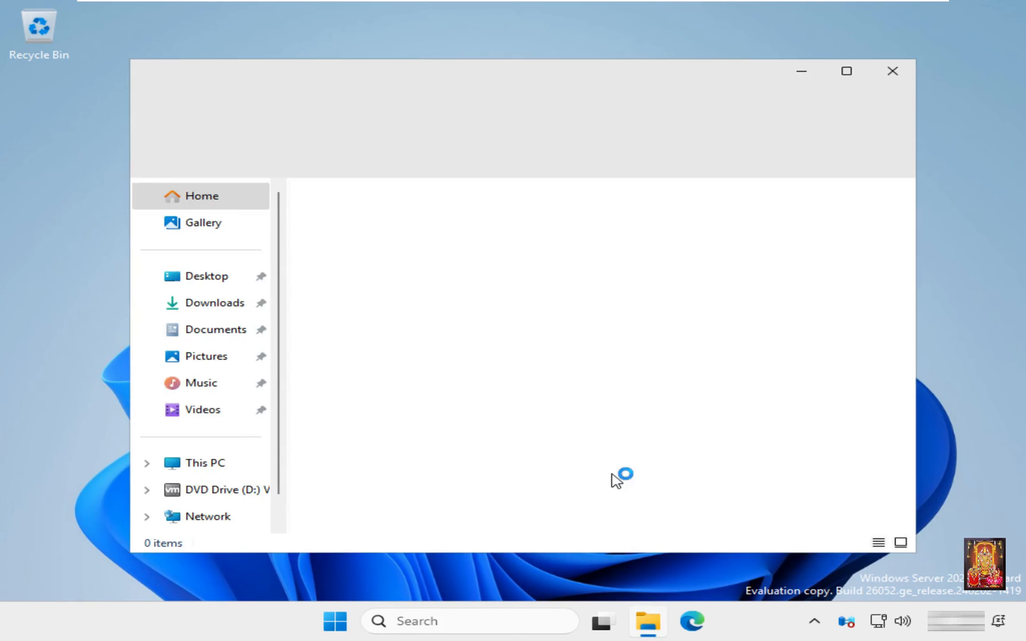
click(210, 489)
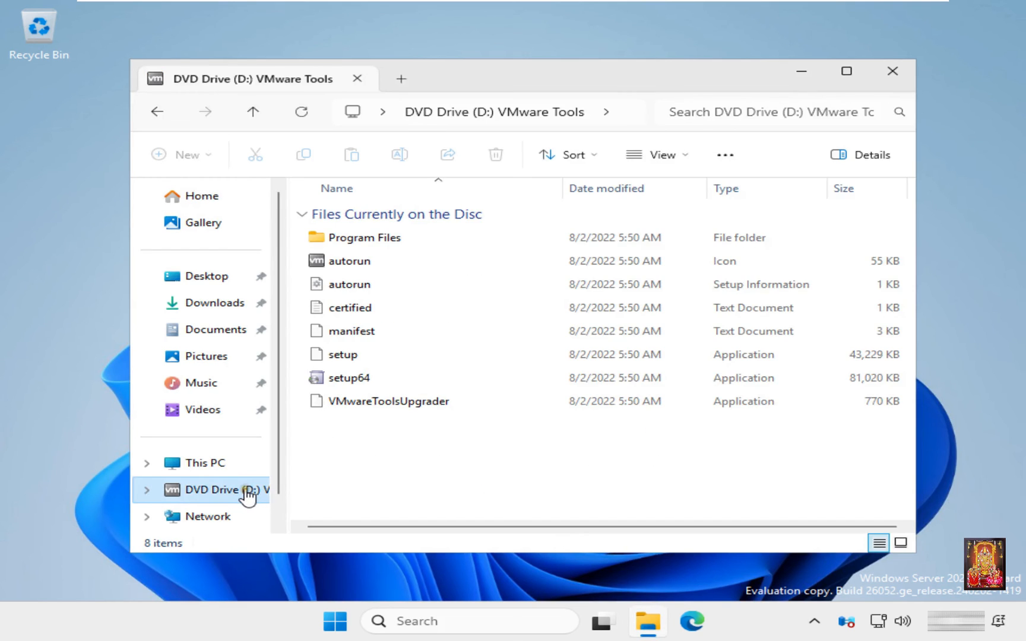
click(349, 378)
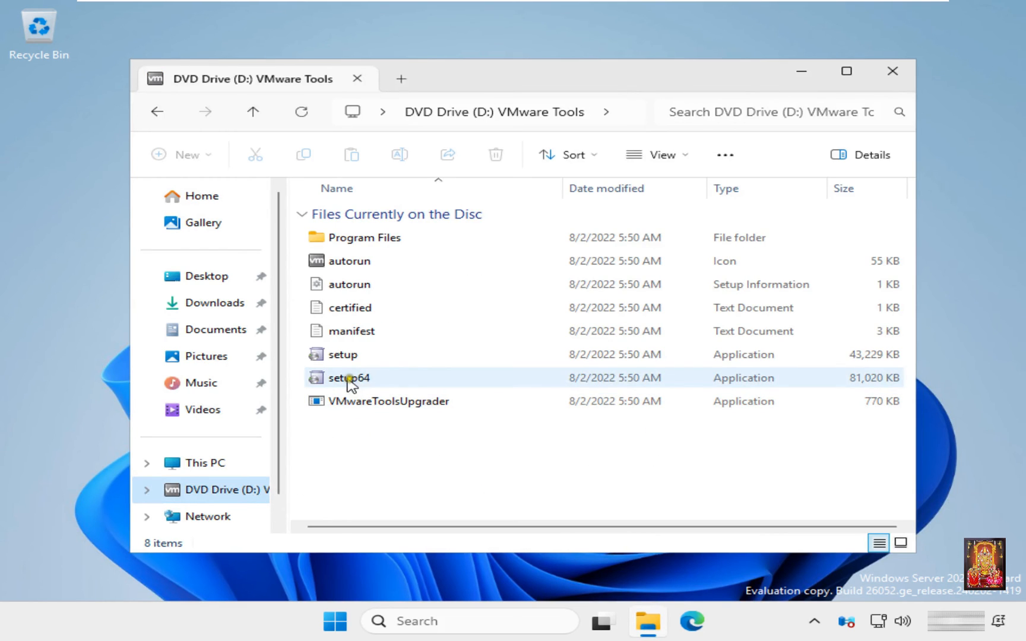
double_click(348, 378)
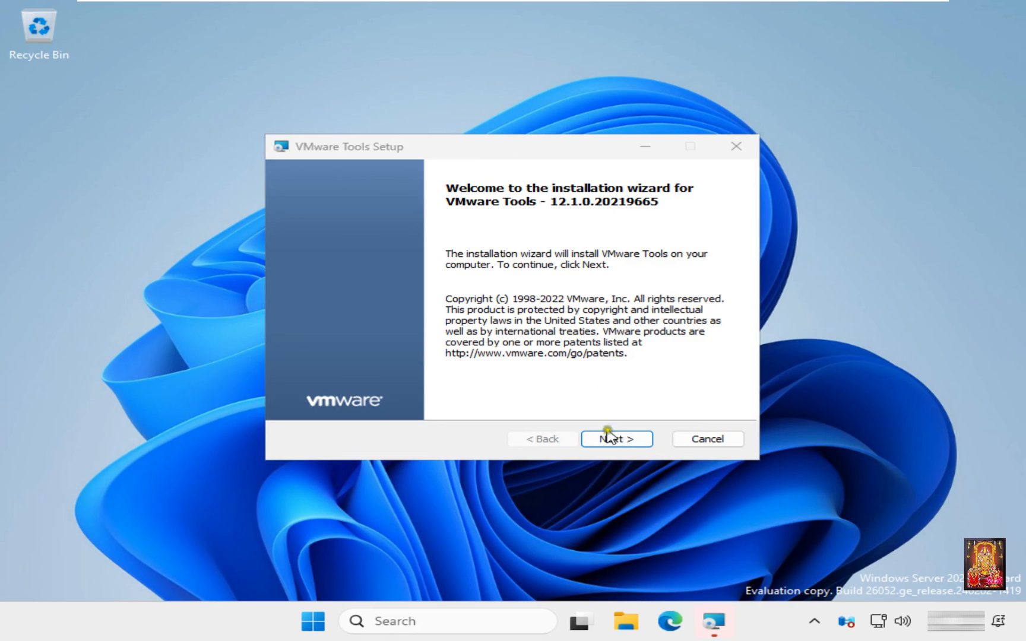
Step: Run the VMware Tools wizard with the Typical setup type through to Finish
click(615, 438)
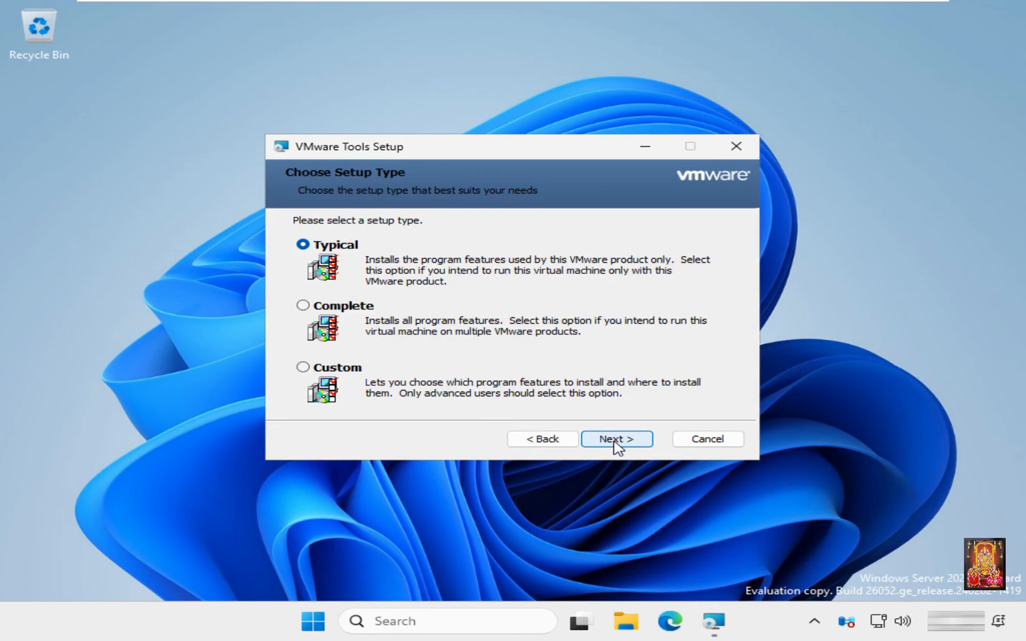
click(615, 438)
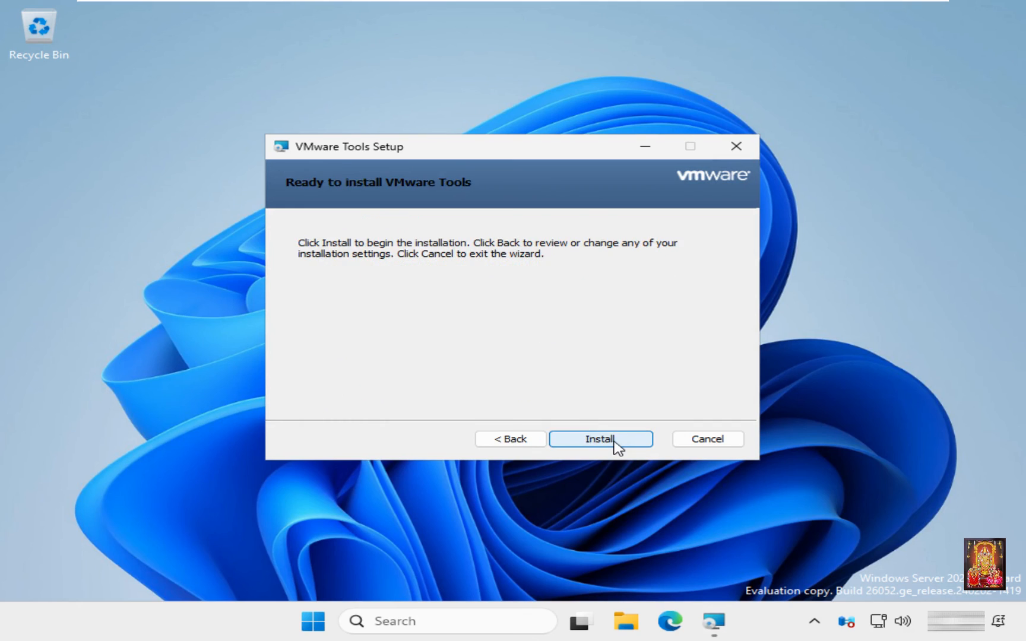
click(600, 438)
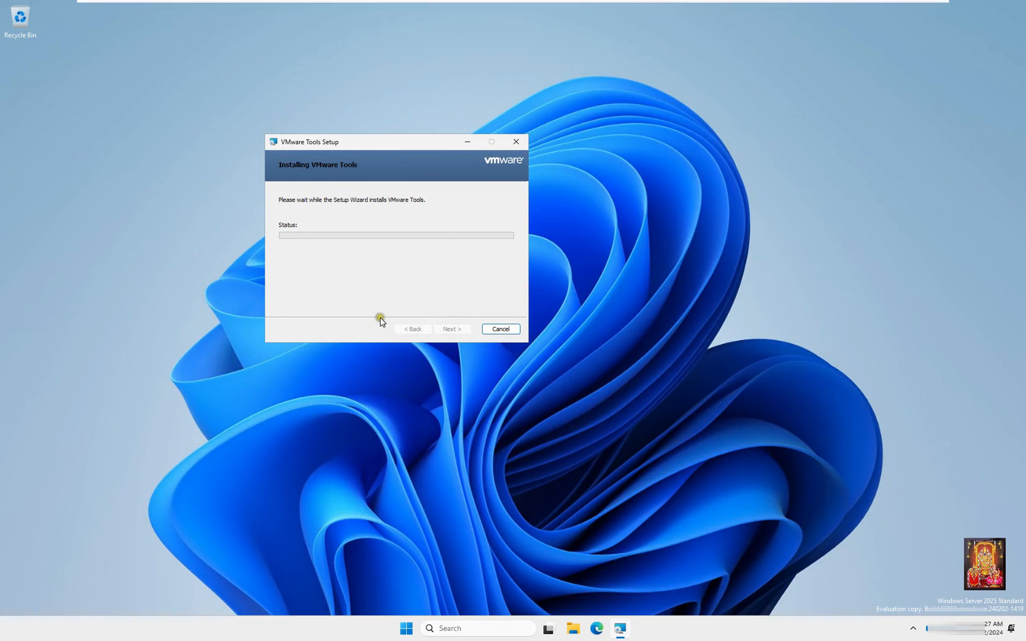
mouse_move(390, 295)
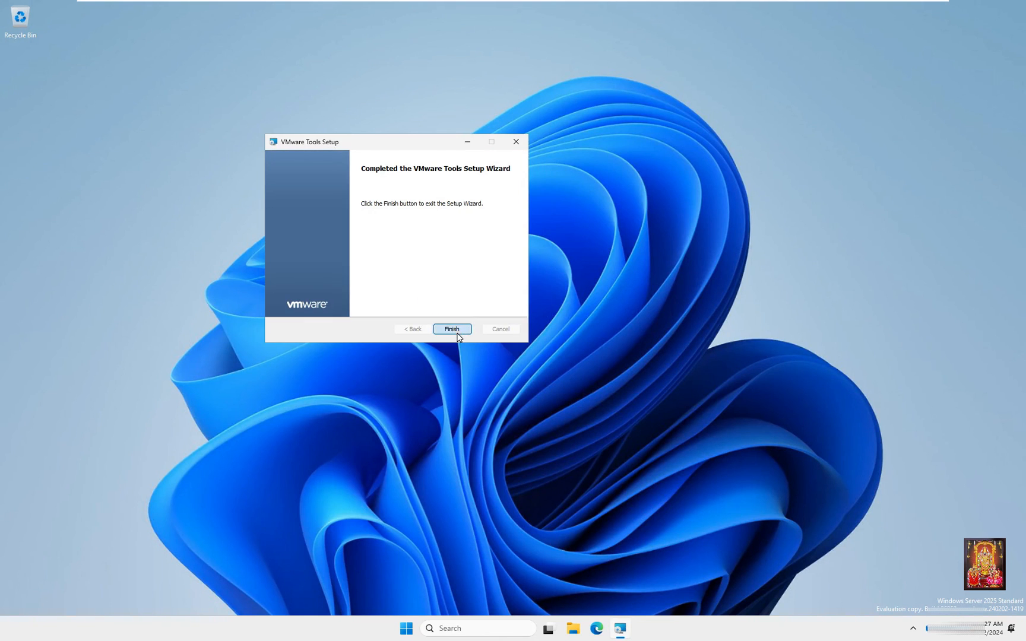
click(451, 328)
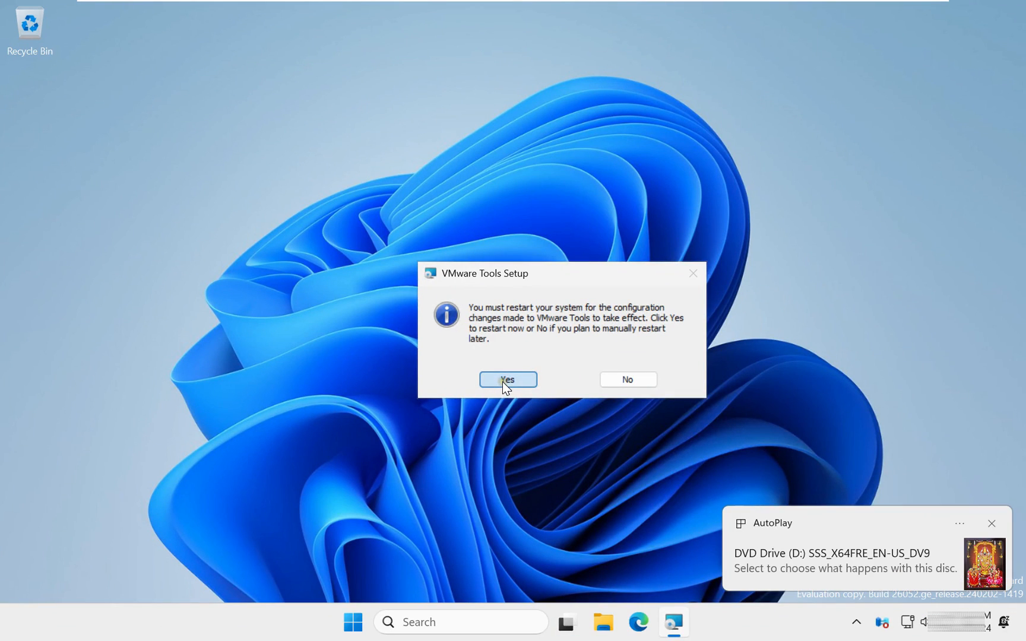
Step: Accept the VMware Tools Setup prompt to restart the guest now
click(506, 379)
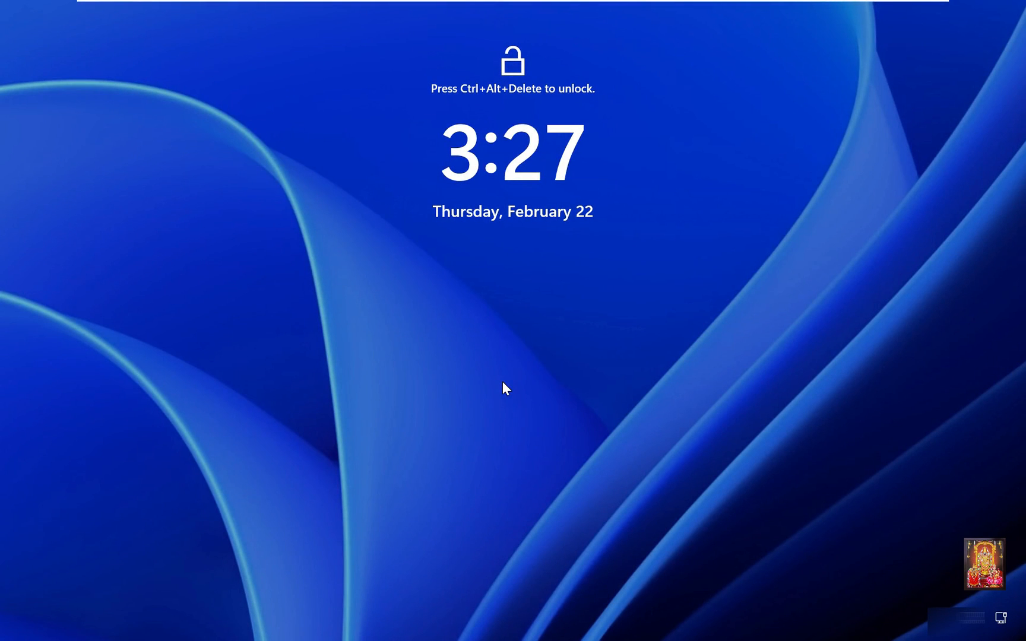
Step: Unlock the guest with Ctrl+Alt+Delete and sign in with the Administrator password
key(ctrl+alt+delete)
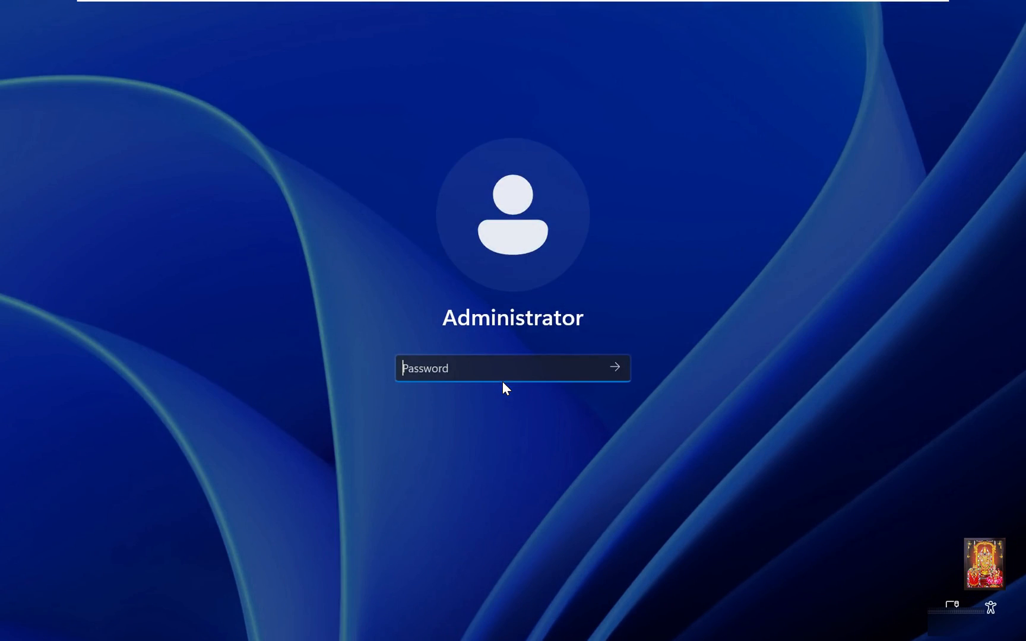
text(password)
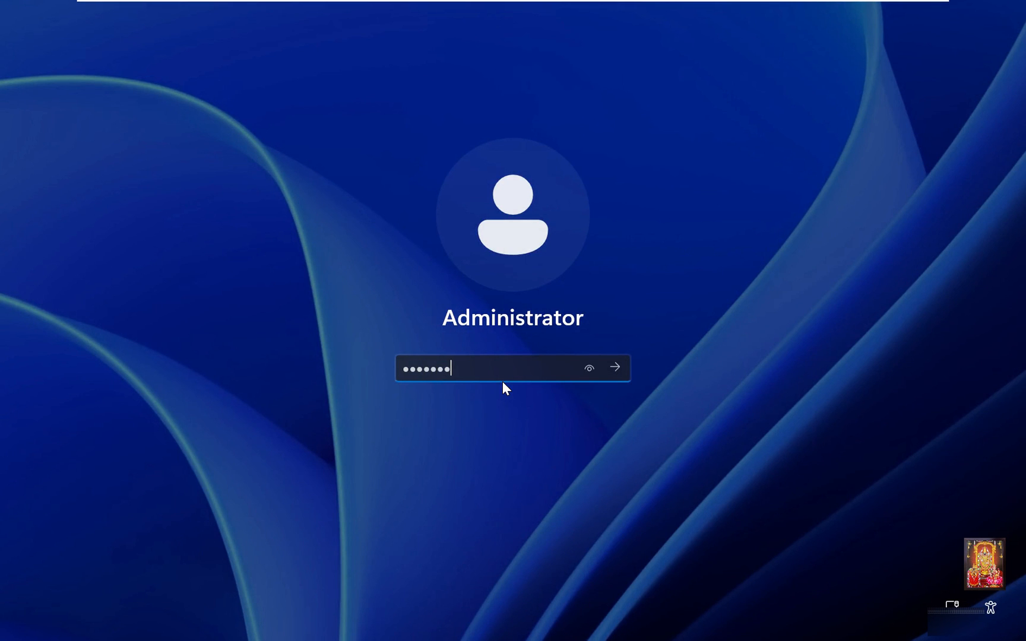
click(613, 367)
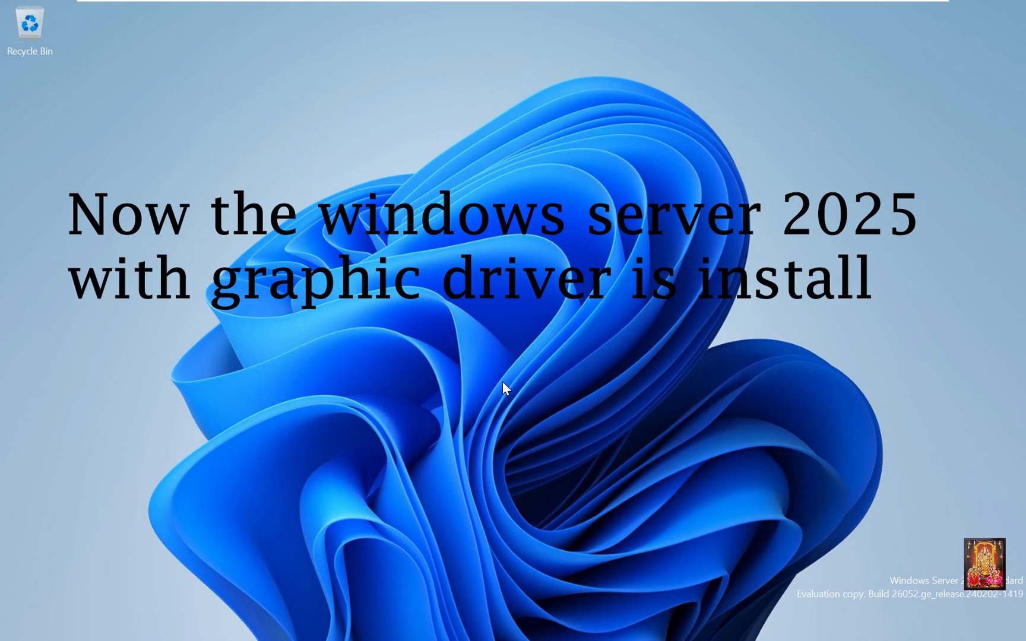